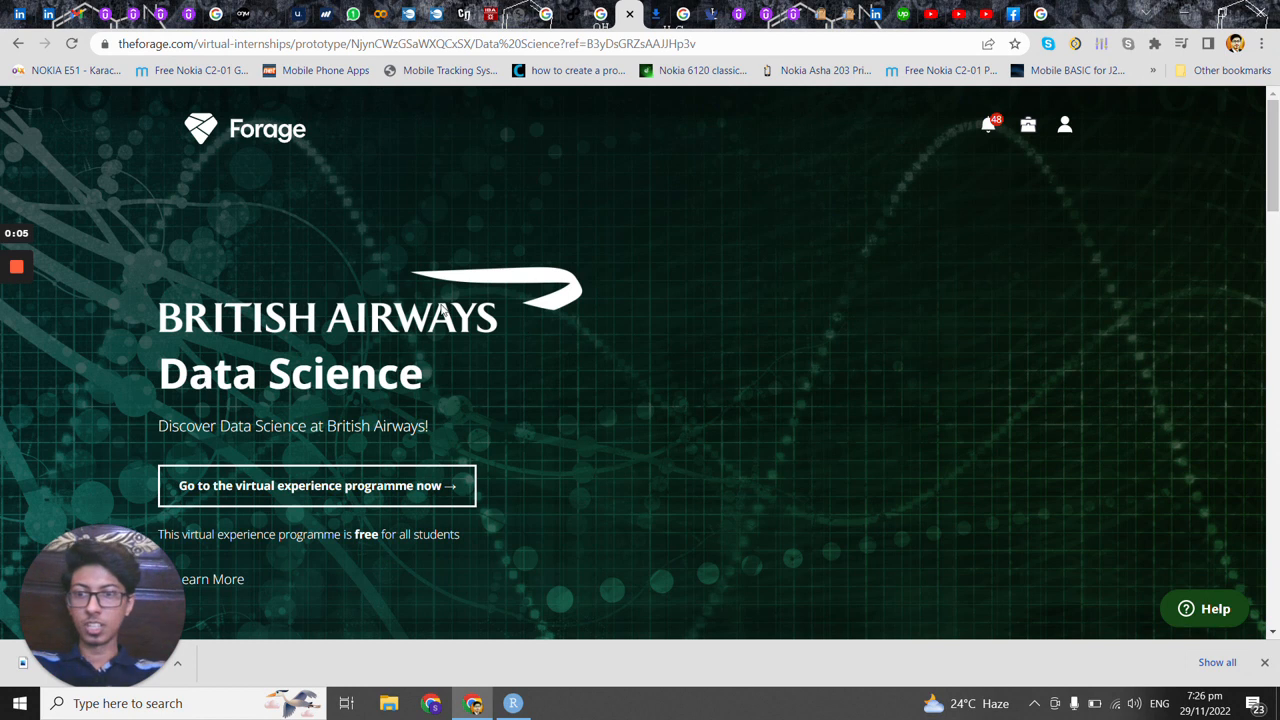
pyautogui.moveTo(204, 322)
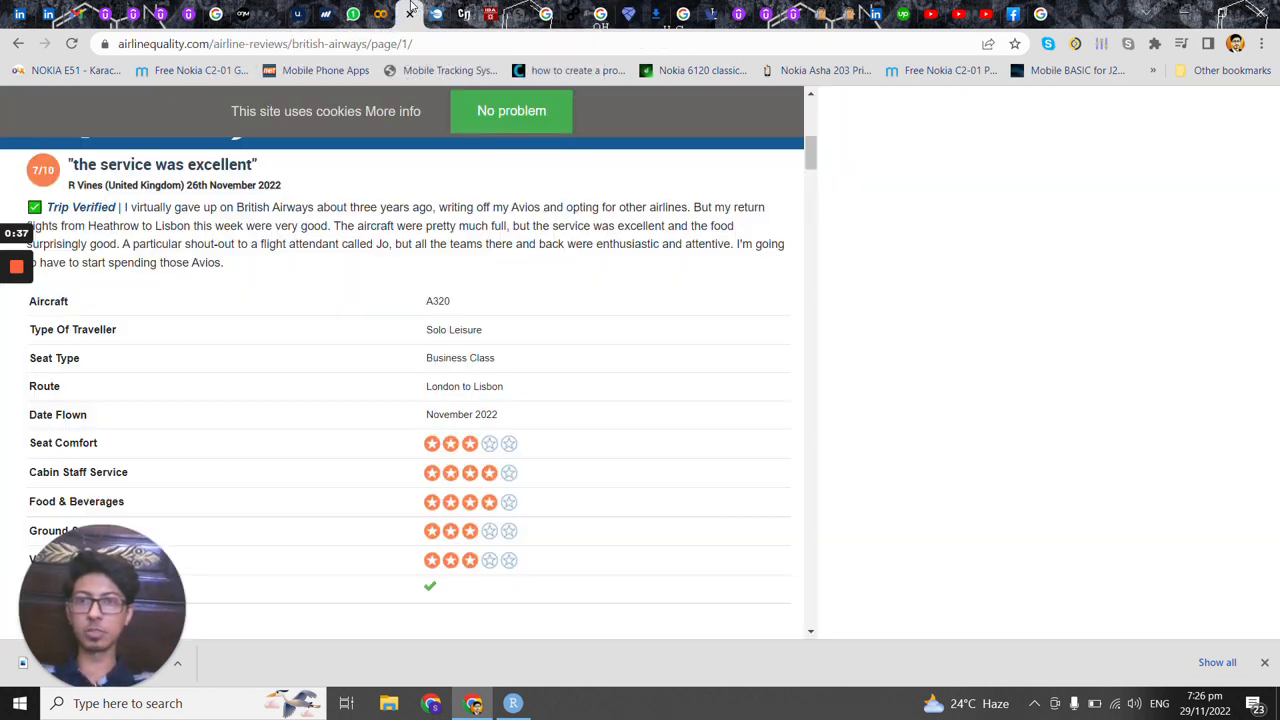
# Inspect the review page's HTML in DevTools, then switch to the BA webscraping Colab notebook.
pyautogui.press('F12')
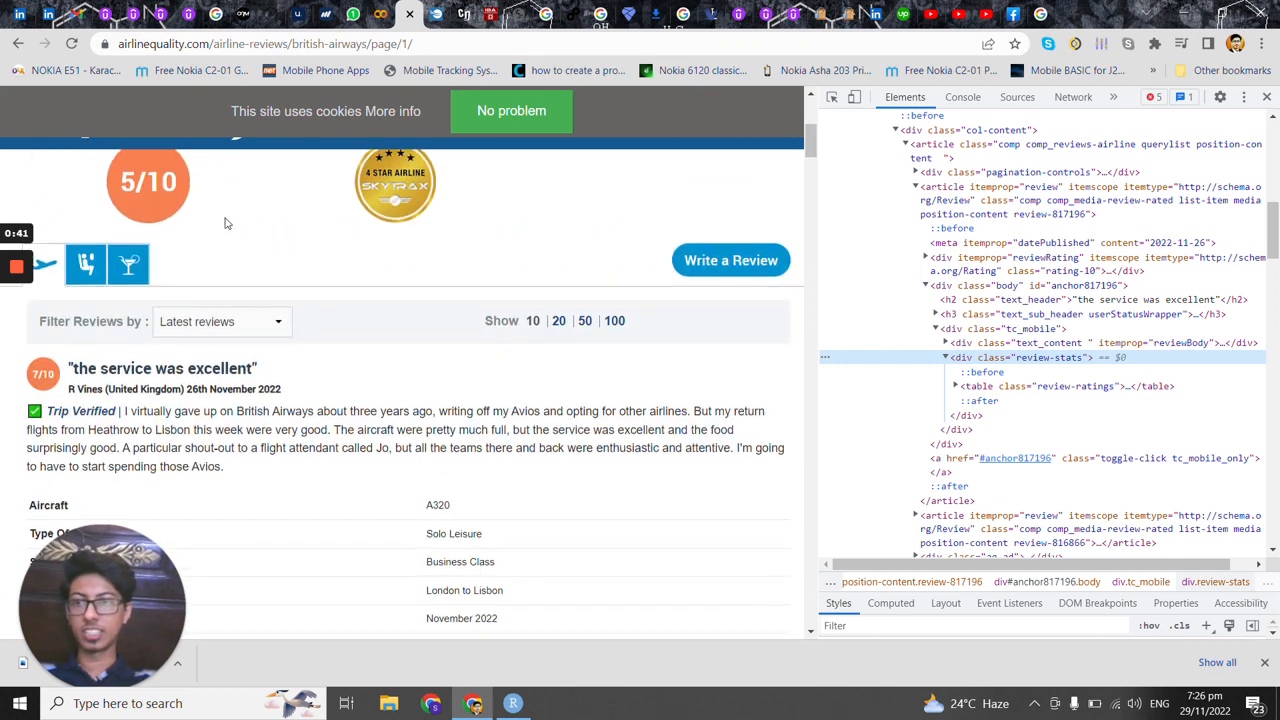
pyautogui.moveTo(378, 84)
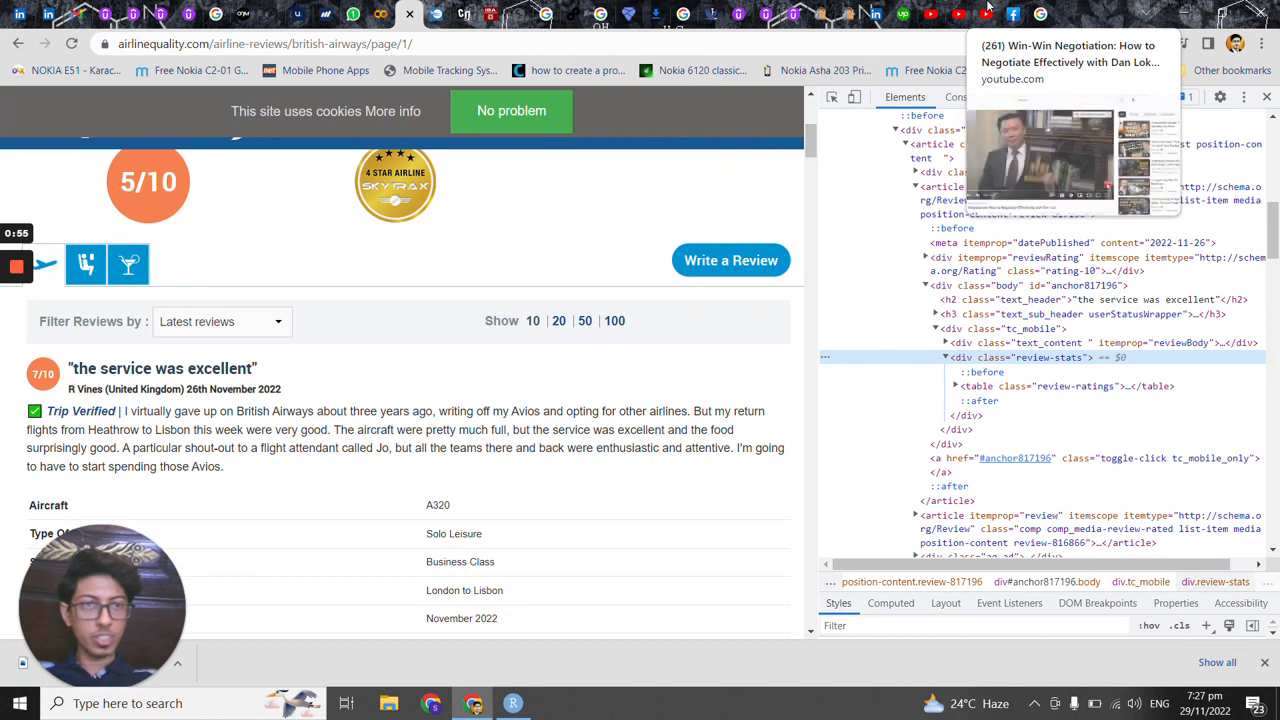
pyautogui.click(902, 14)
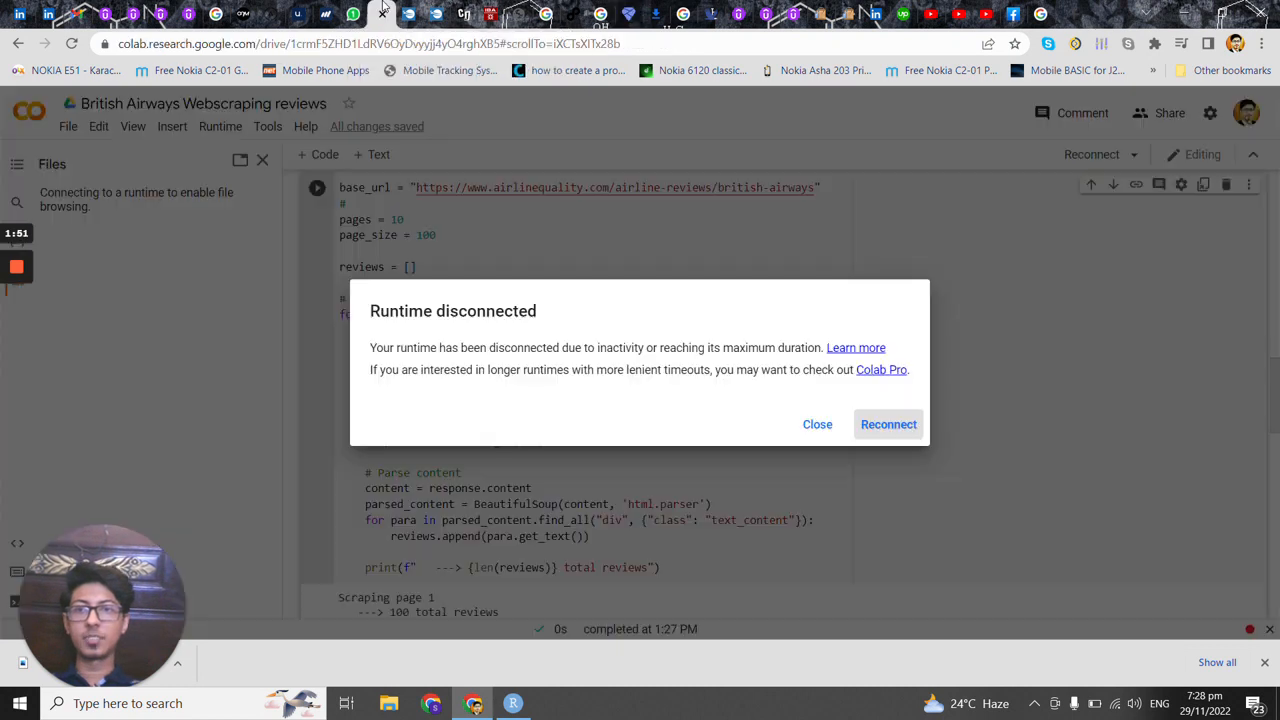
# Reconnect the disconnected Colab runtime.
pyautogui.click(888, 424)
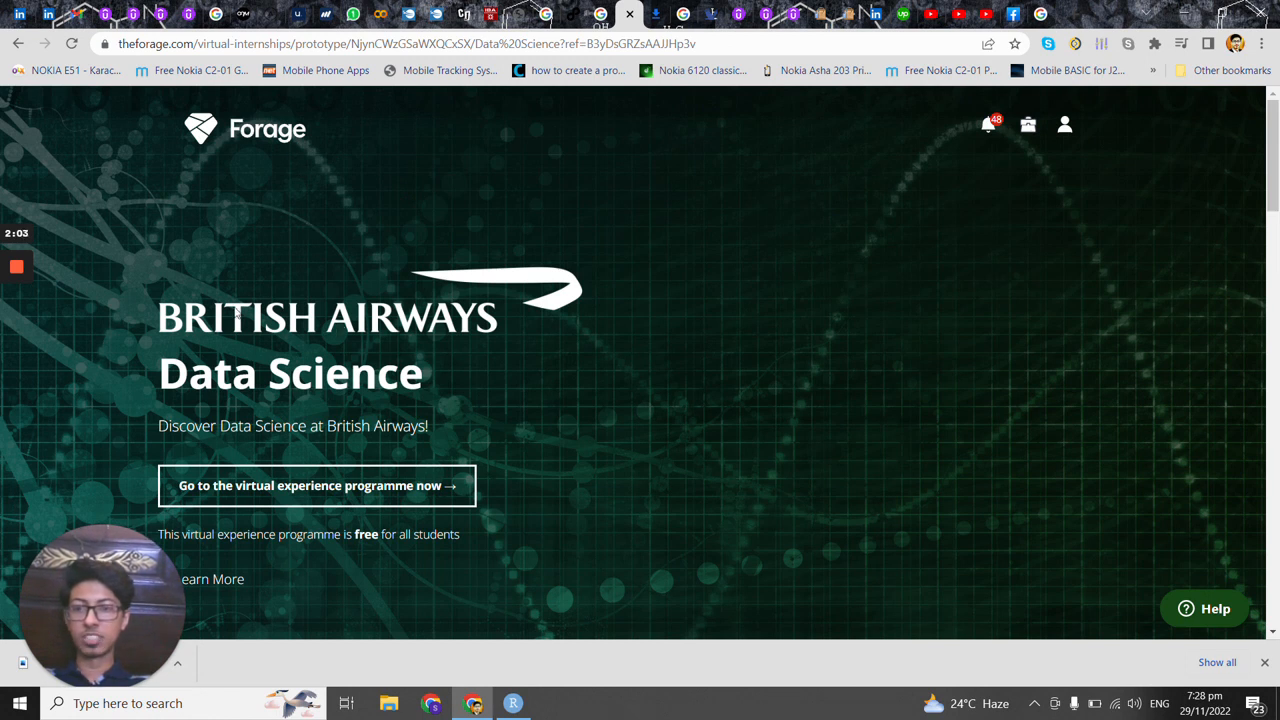
pyautogui.moveTo(352, 12)
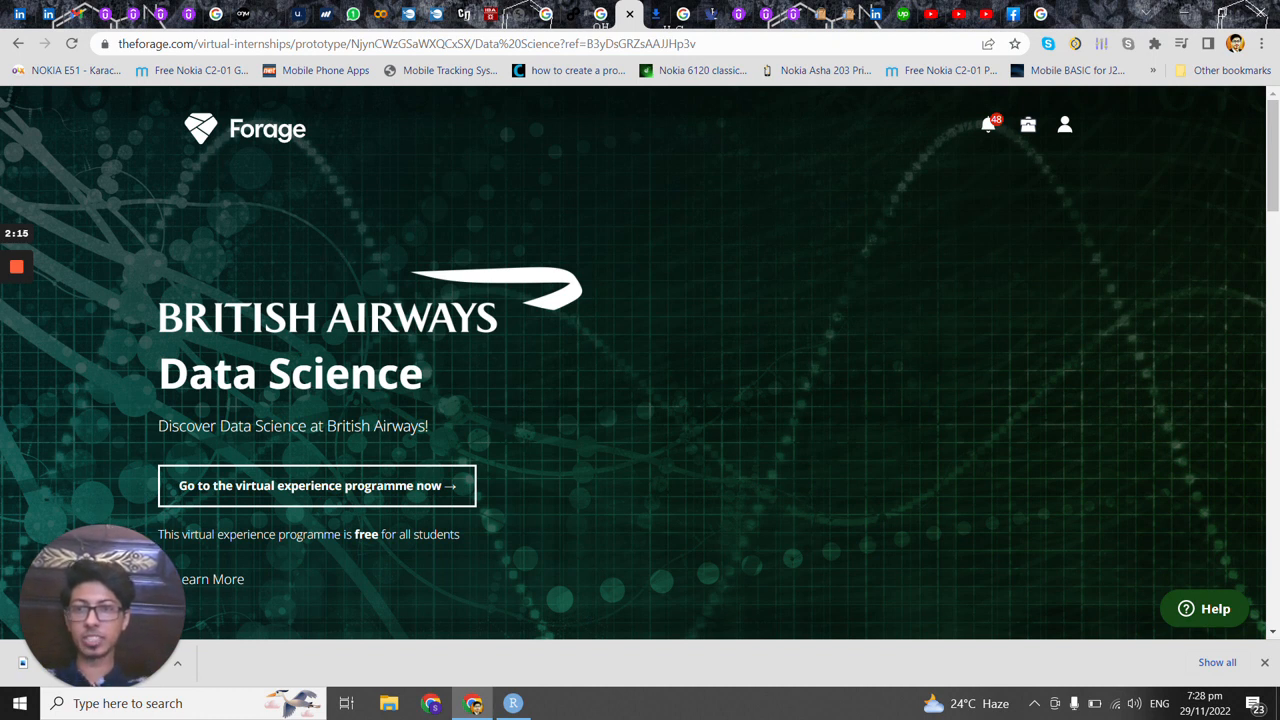
pyautogui.moveTo(376, 14)
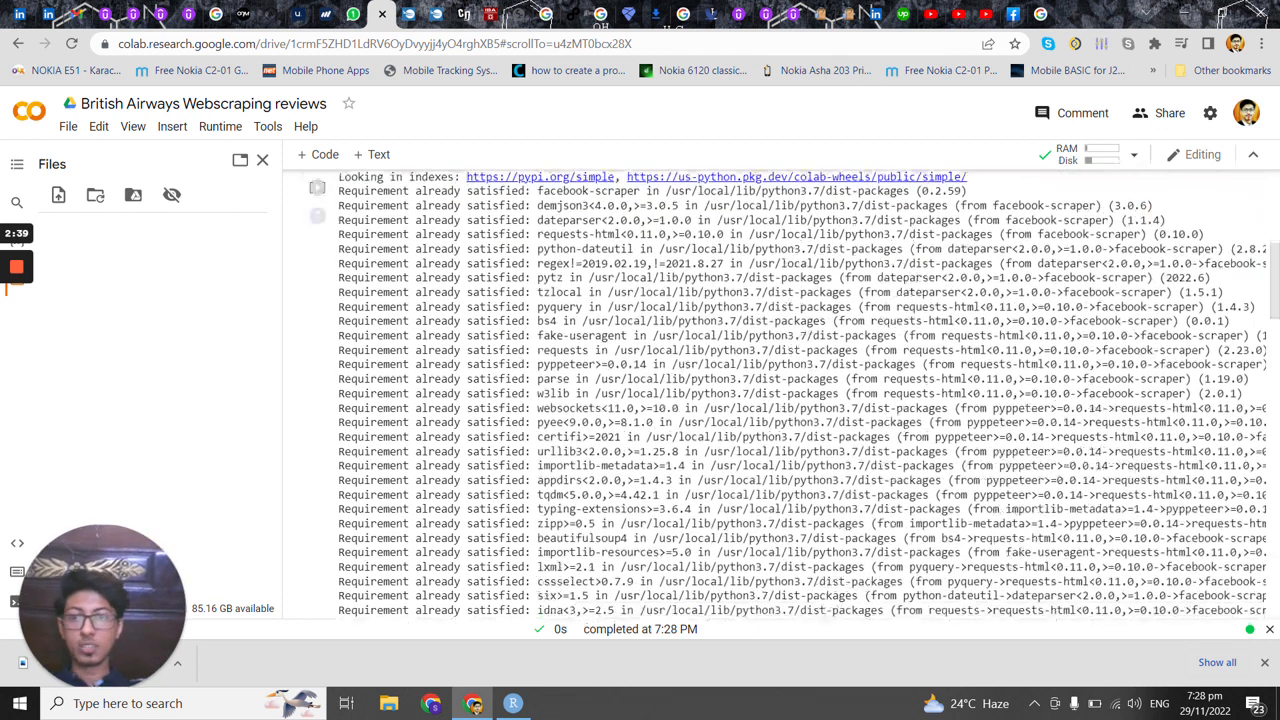
pyautogui.scroll(-3)
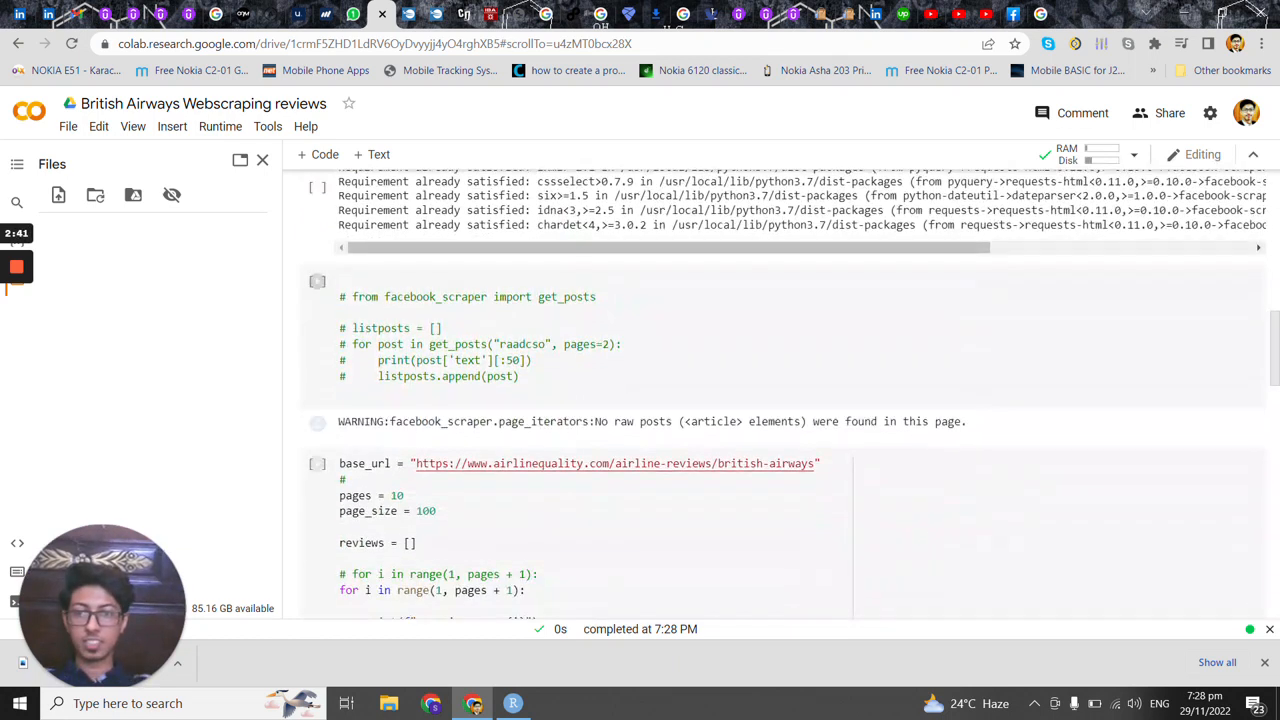
pyautogui.scroll(-3)
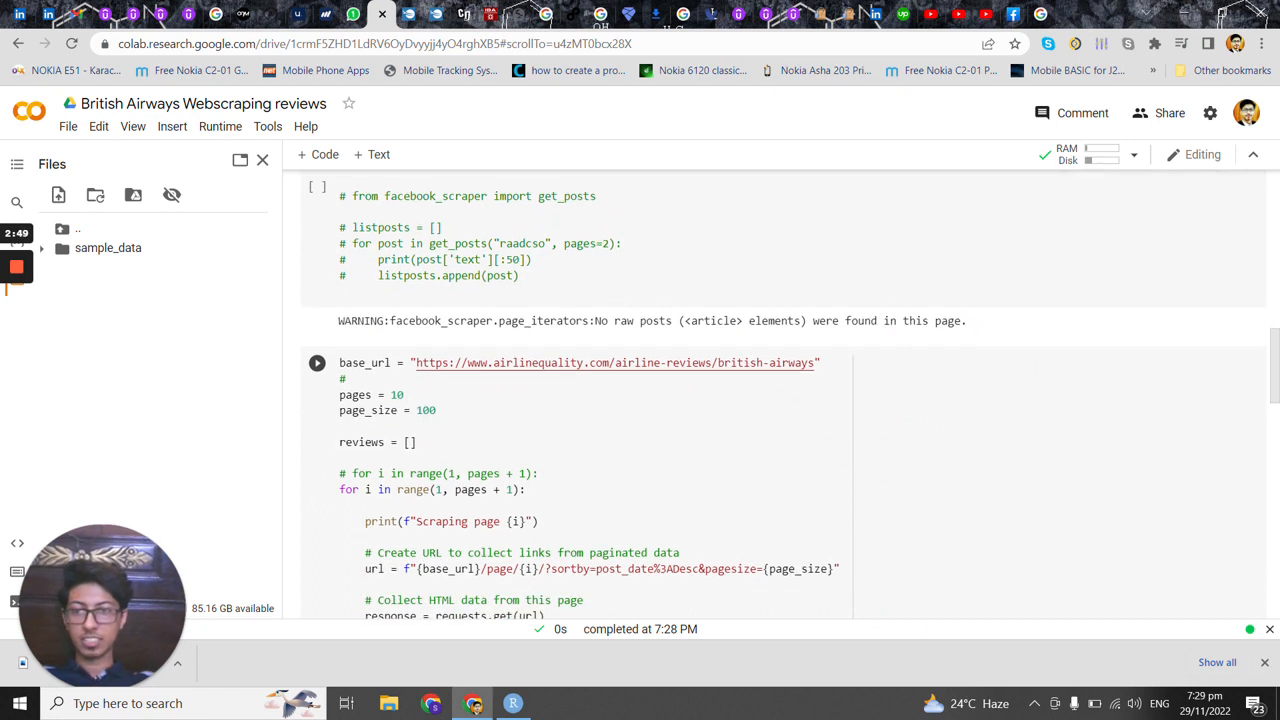
pyautogui.scroll(-3)
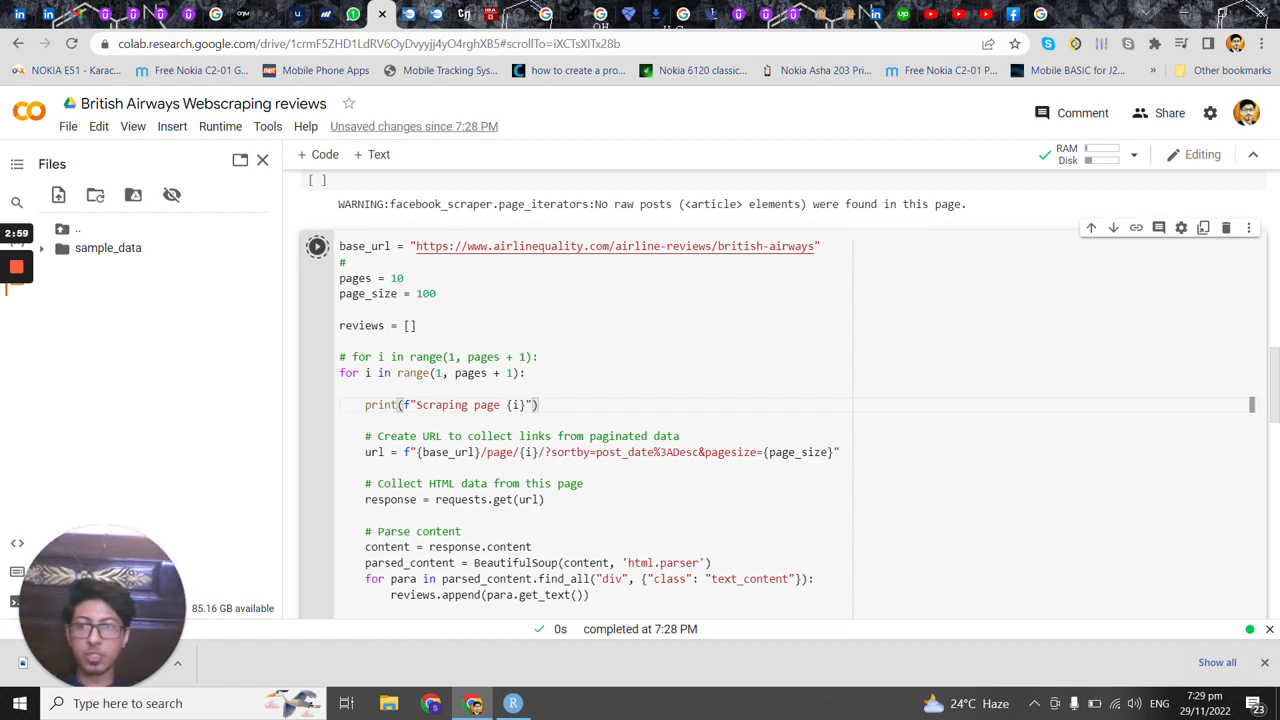
# Run the scraping cell to collect 1000 BA reviews across 10 pages and check its output.
pyautogui.click(316, 246)
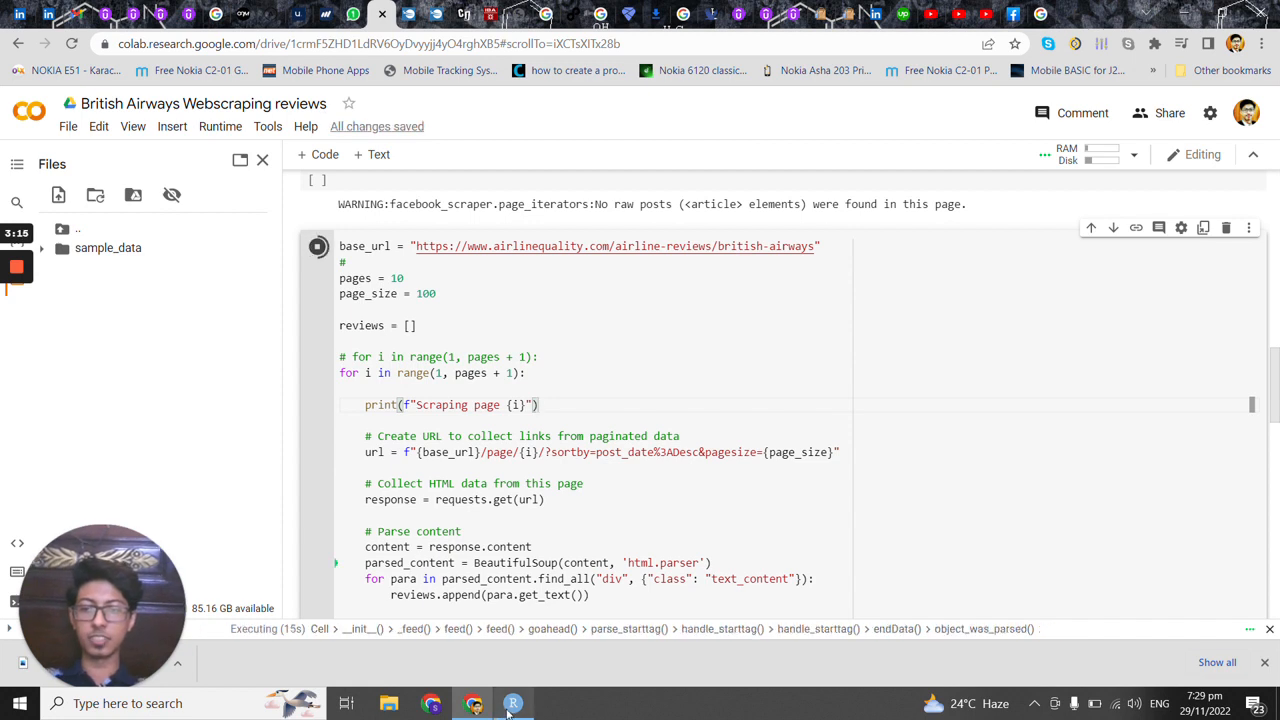
pyautogui.click(512, 704)
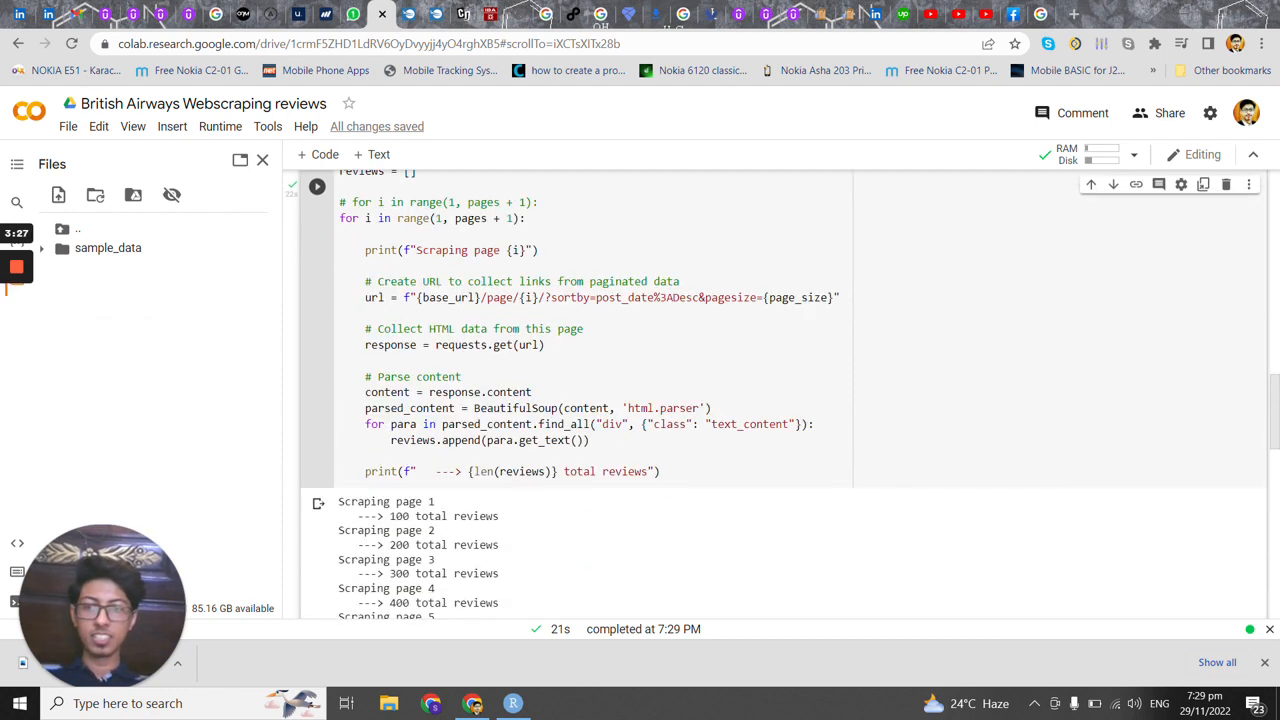
pyautogui.scroll(-3)
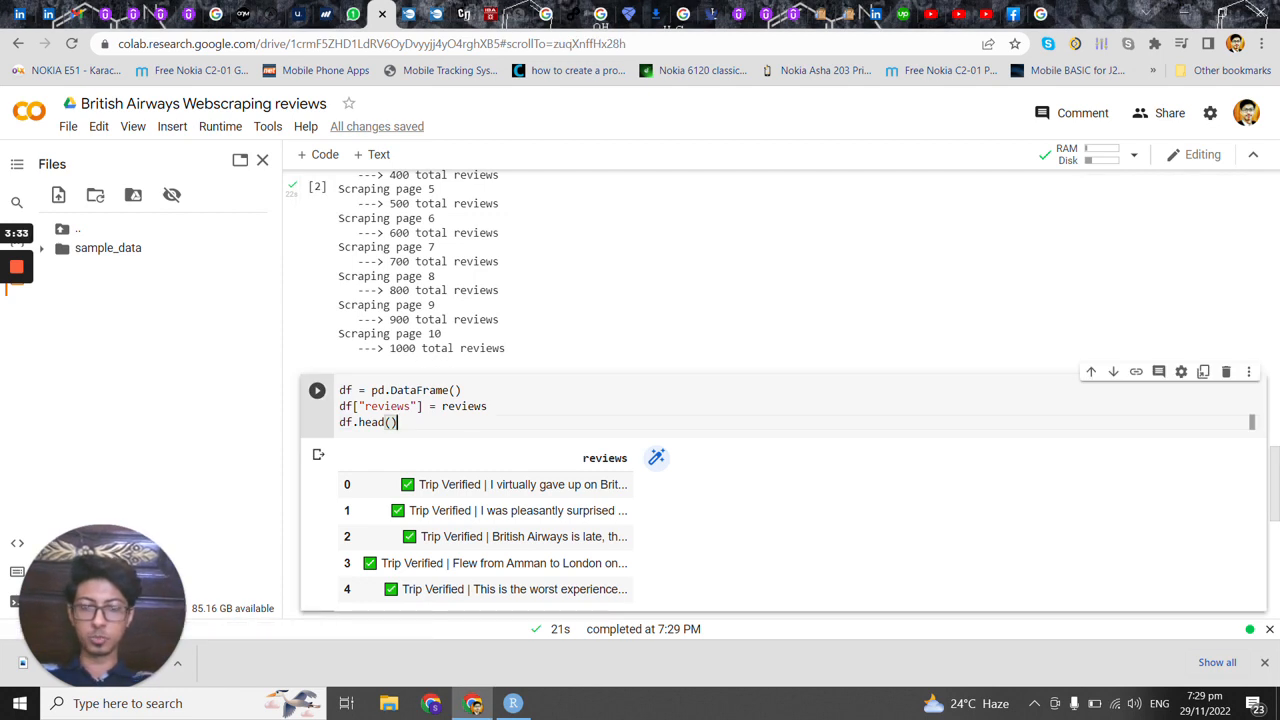
# Build the reviews DataFrame and view its first five reviews as an interactive table.
pyautogui.click(316, 390)
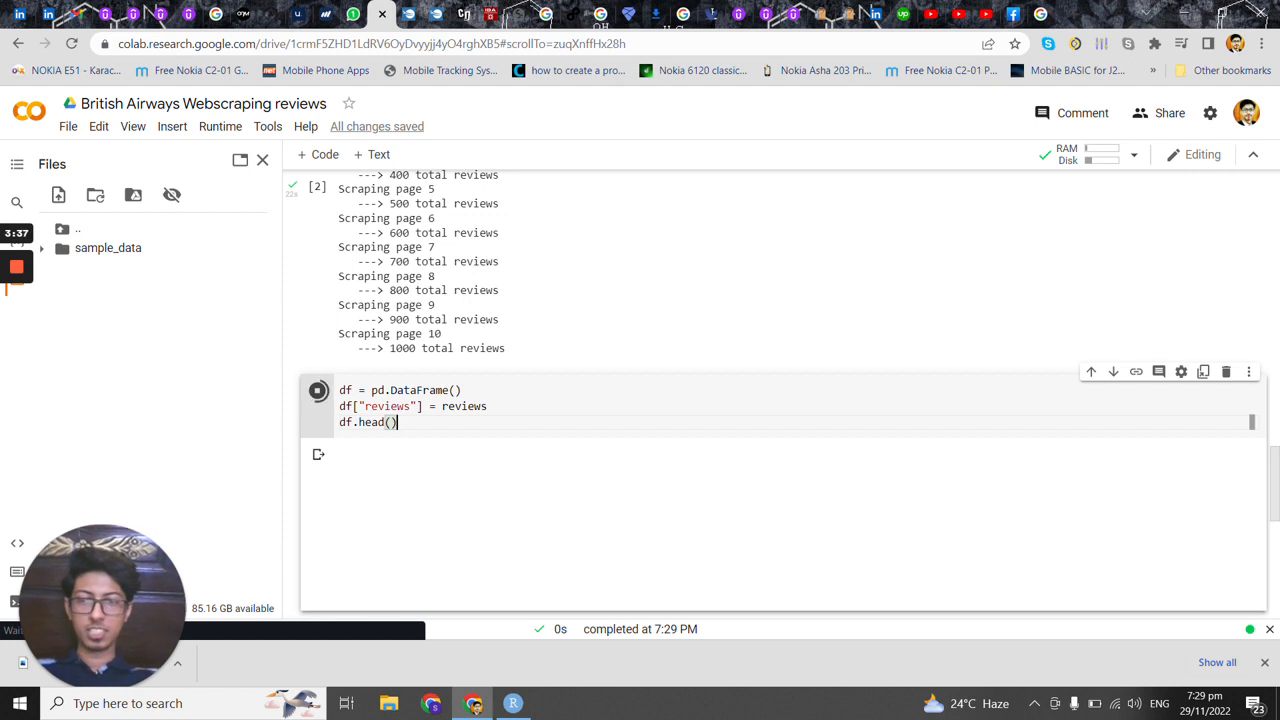
pyautogui.click(316, 390)
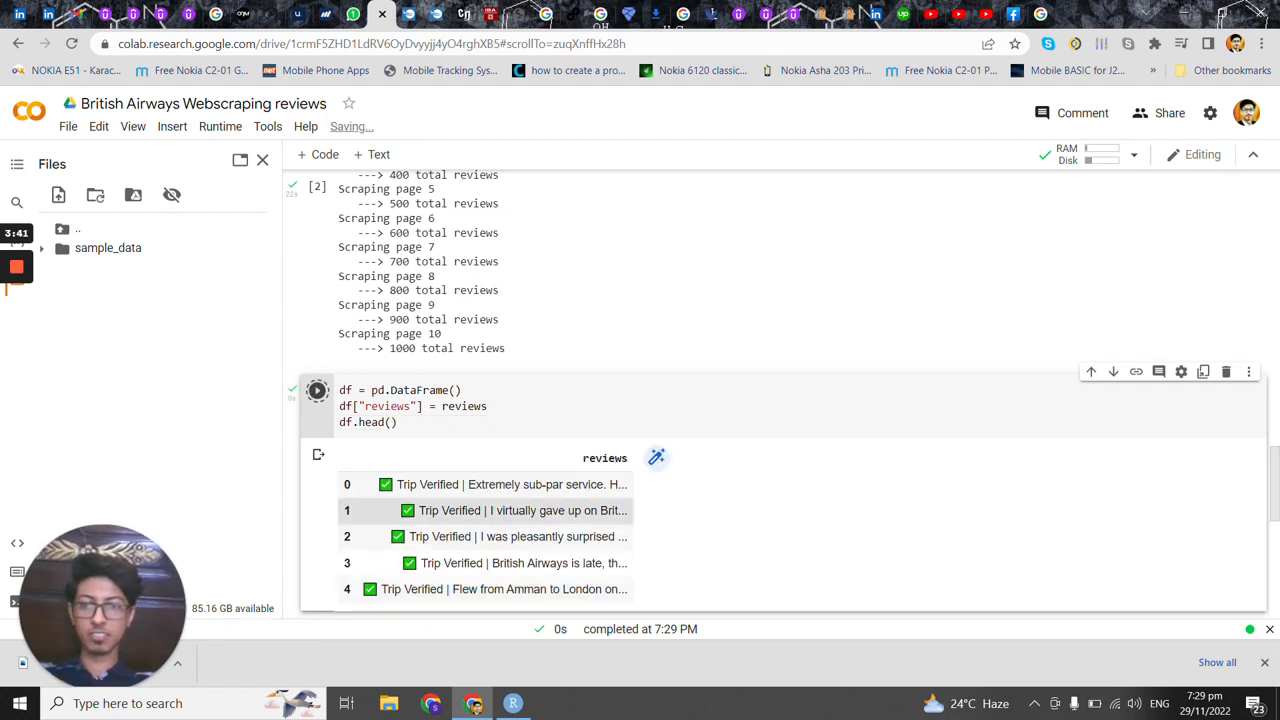
pyautogui.click(656, 458)
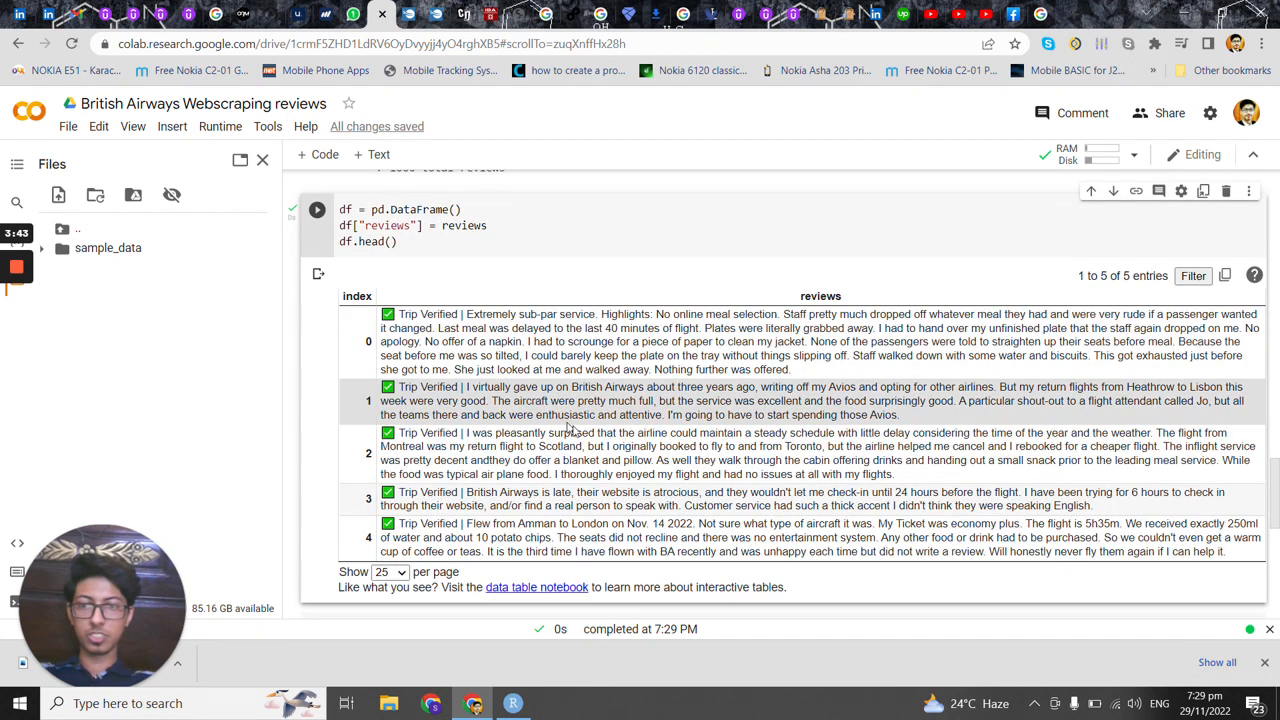
pyautogui.scroll(-3)
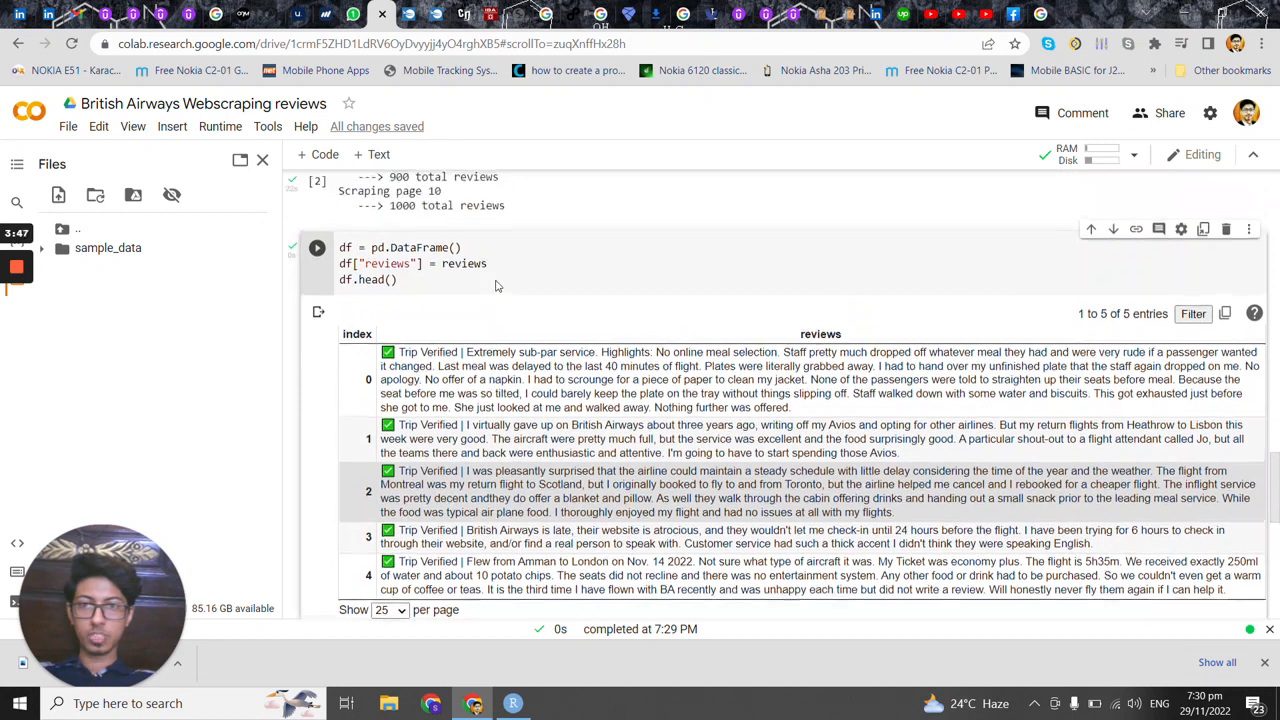
pyautogui.scroll(-3)
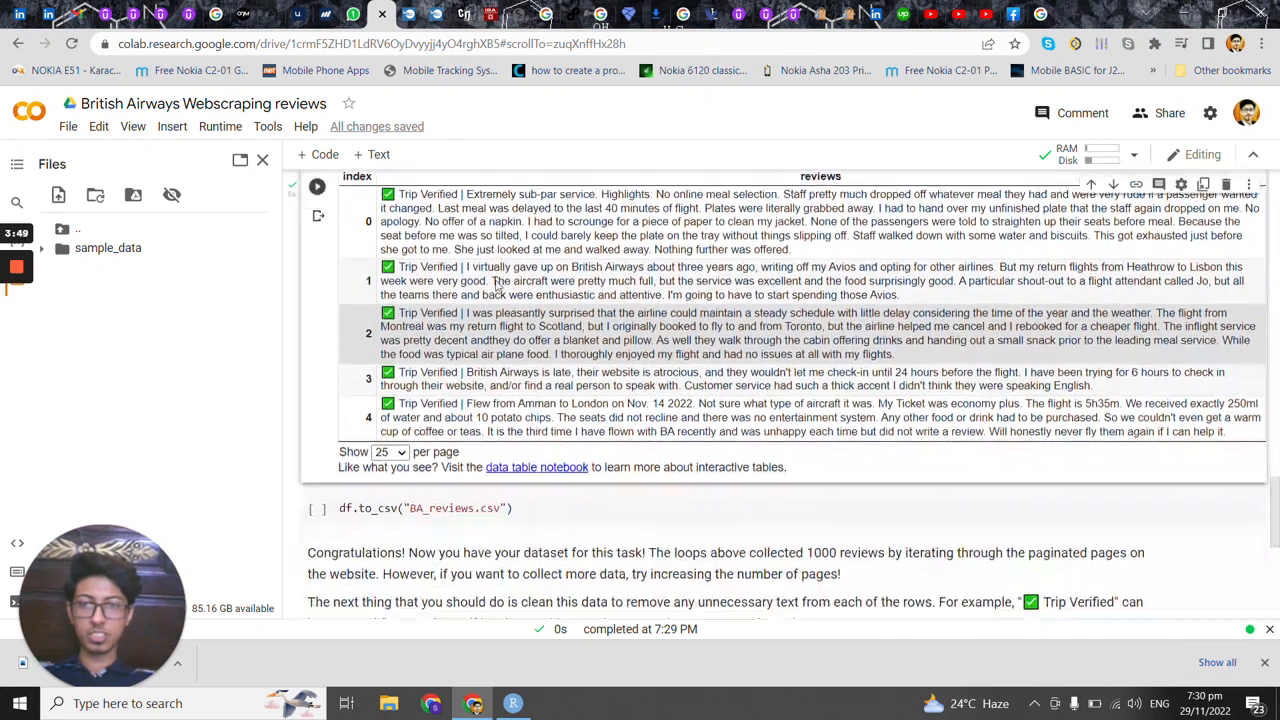
pyautogui.scroll(-3)
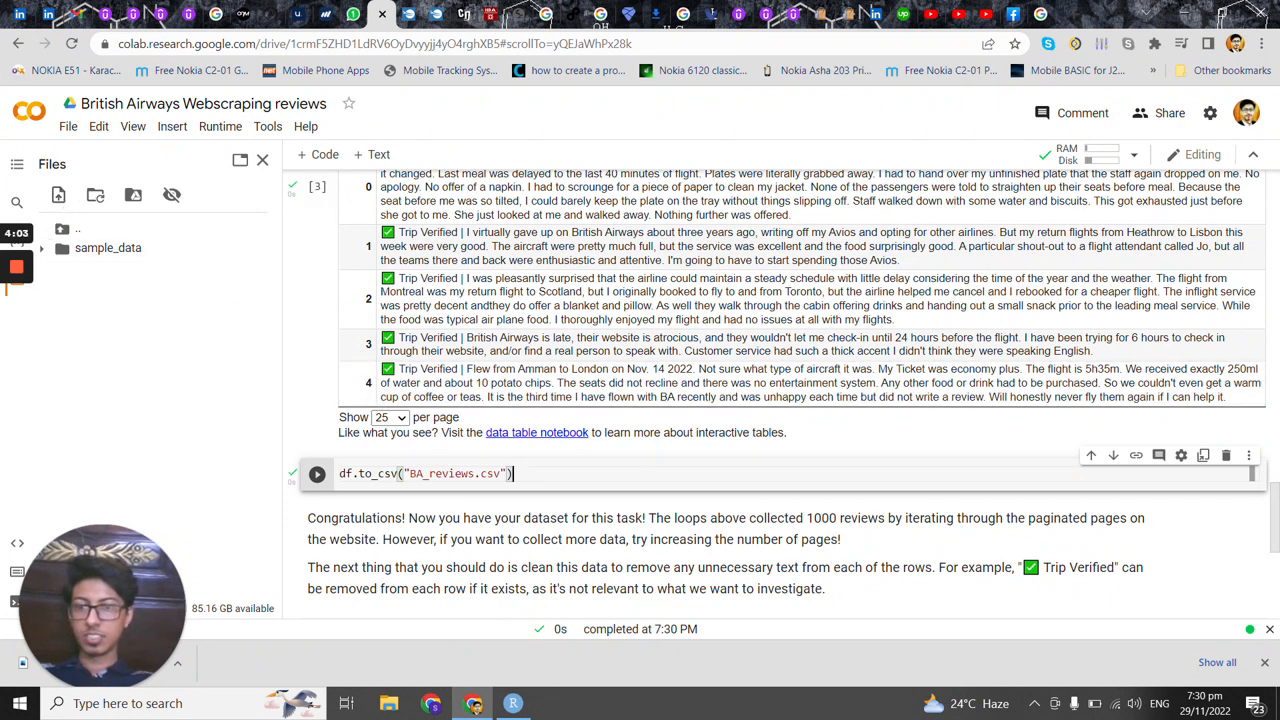
# Save the reviews DataFrame to BA_reviews.csv and check it in the Files pane.
pyautogui.click(316, 474)
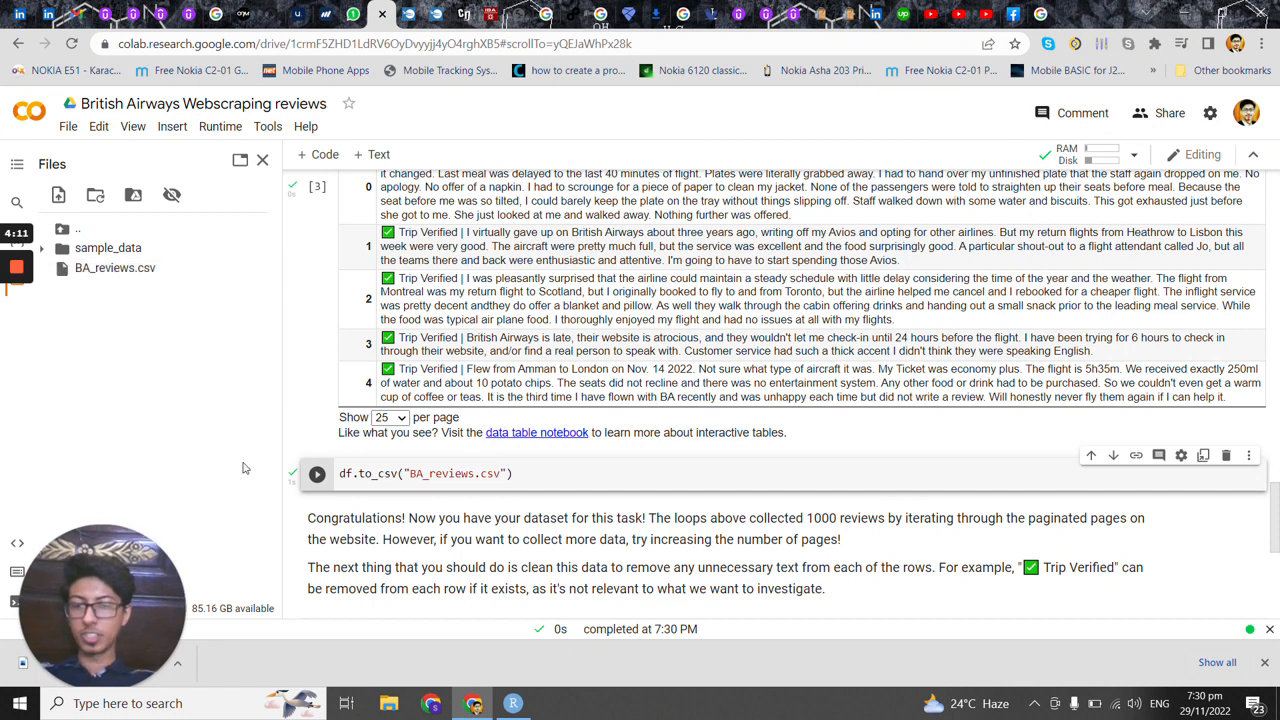
pyautogui.rightClick(114, 268)
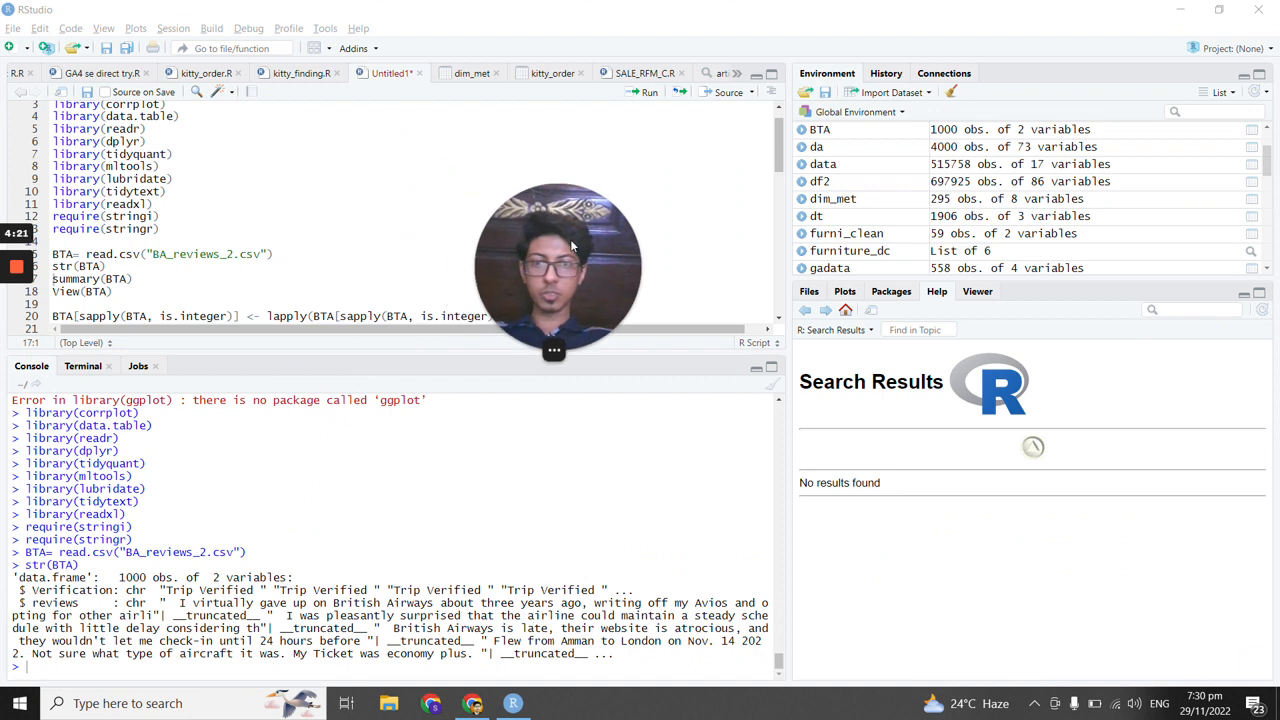
# Select the View(BTA) code to show the 1,000-review BTA table in the data viewer.
pyautogui.moveTo(556, 270); pyautogui.dragTo(1176, 550)
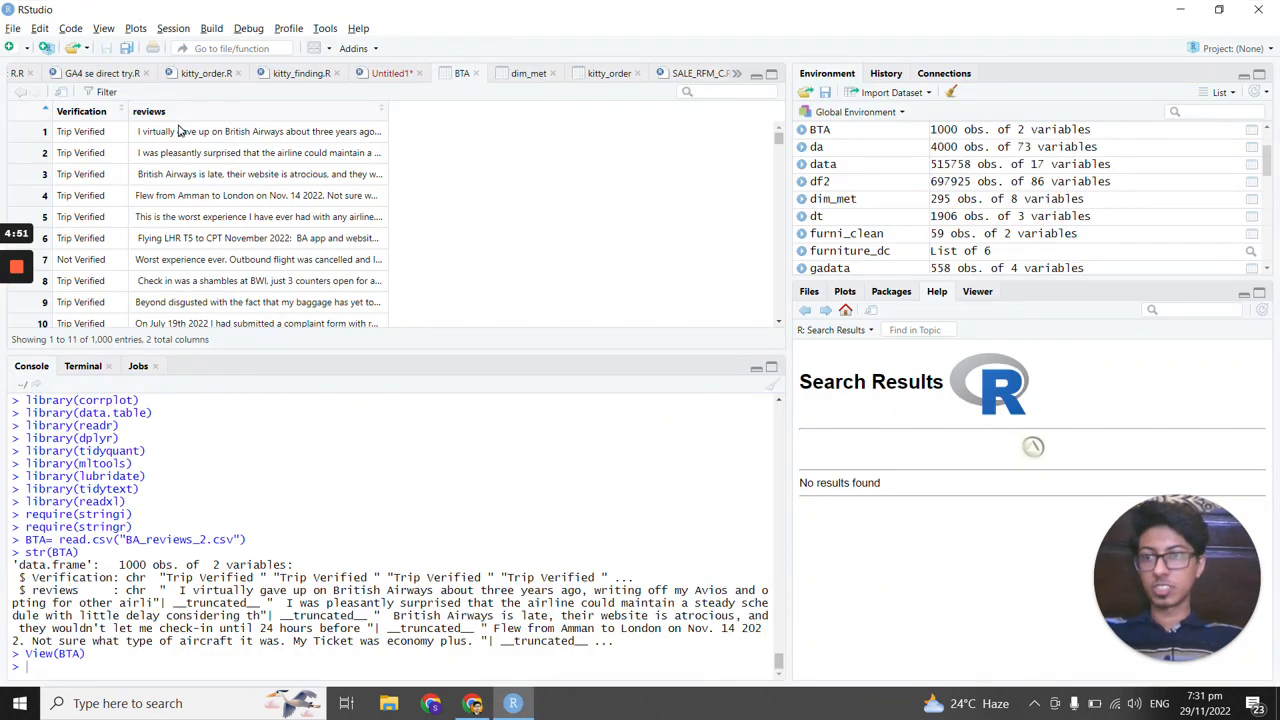
pyautogui.moveTo(320, 110)
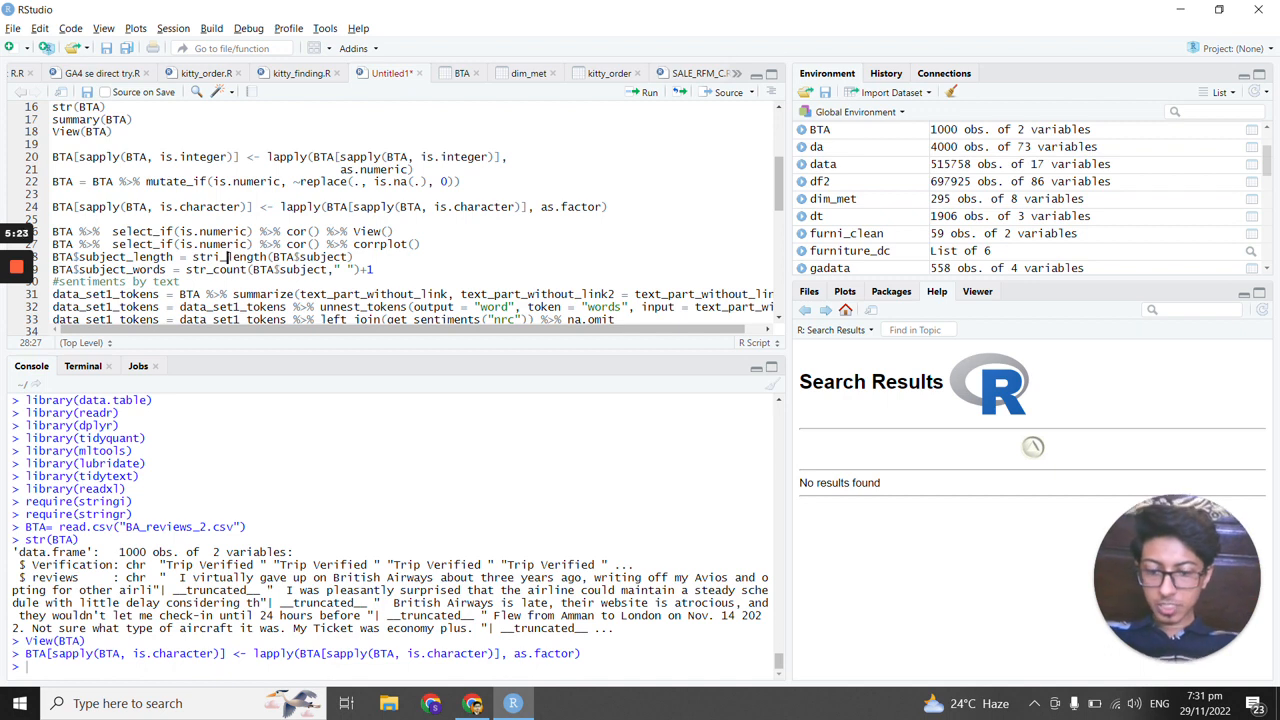
# Replace all occurrences of subject and text_part_without_link with reviews (18 replacements).
pyautogui.press('Ctrl+f')
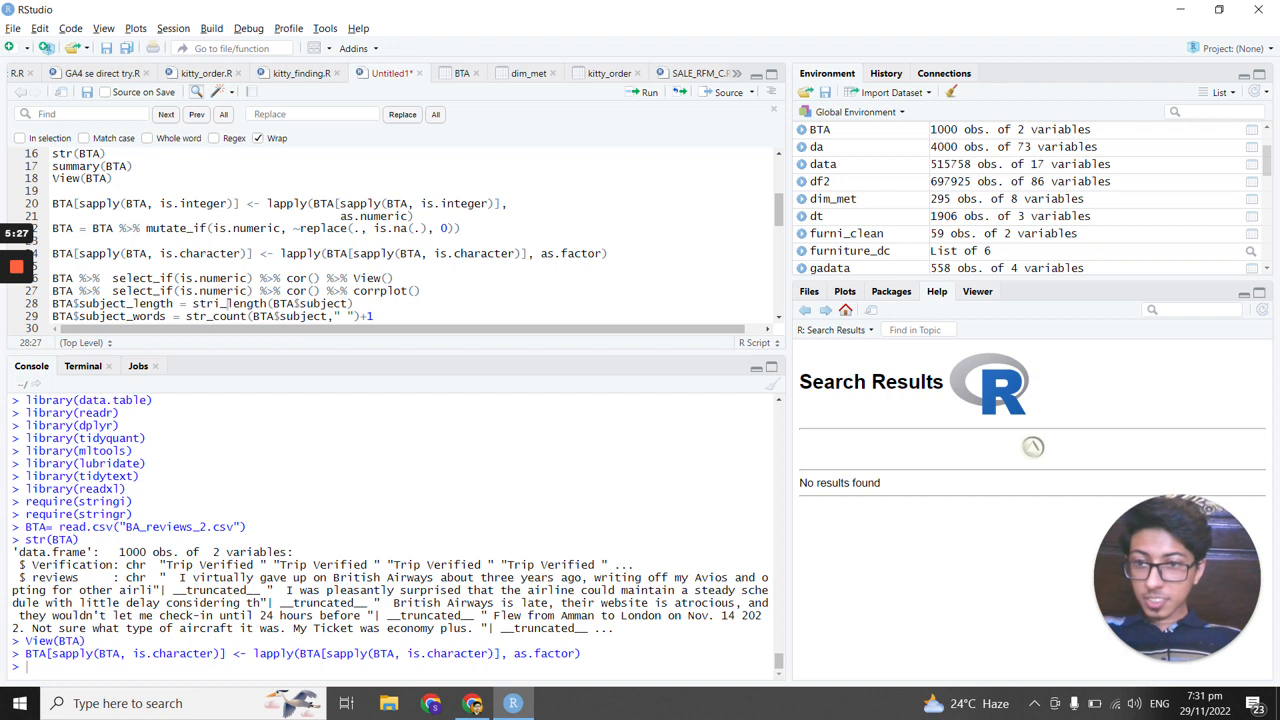
pyautogui.write('subject')
pyautogui.write('r')
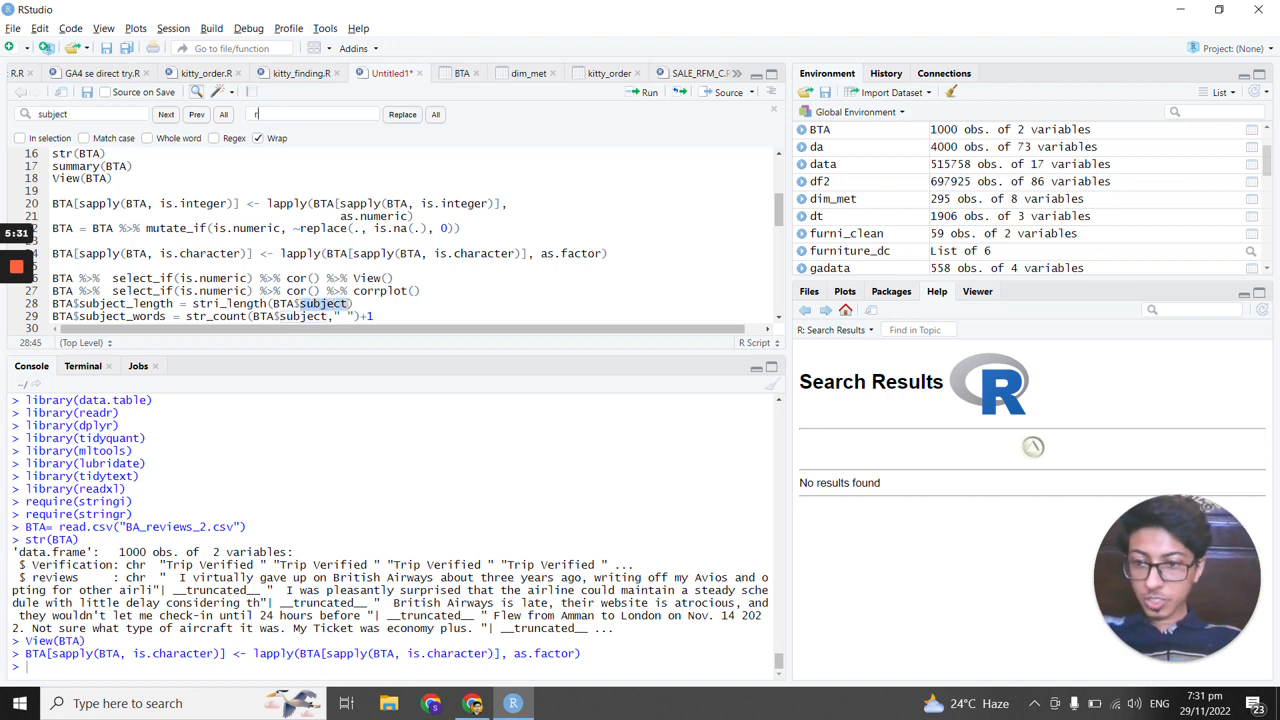
pyautogui.write('eviews')
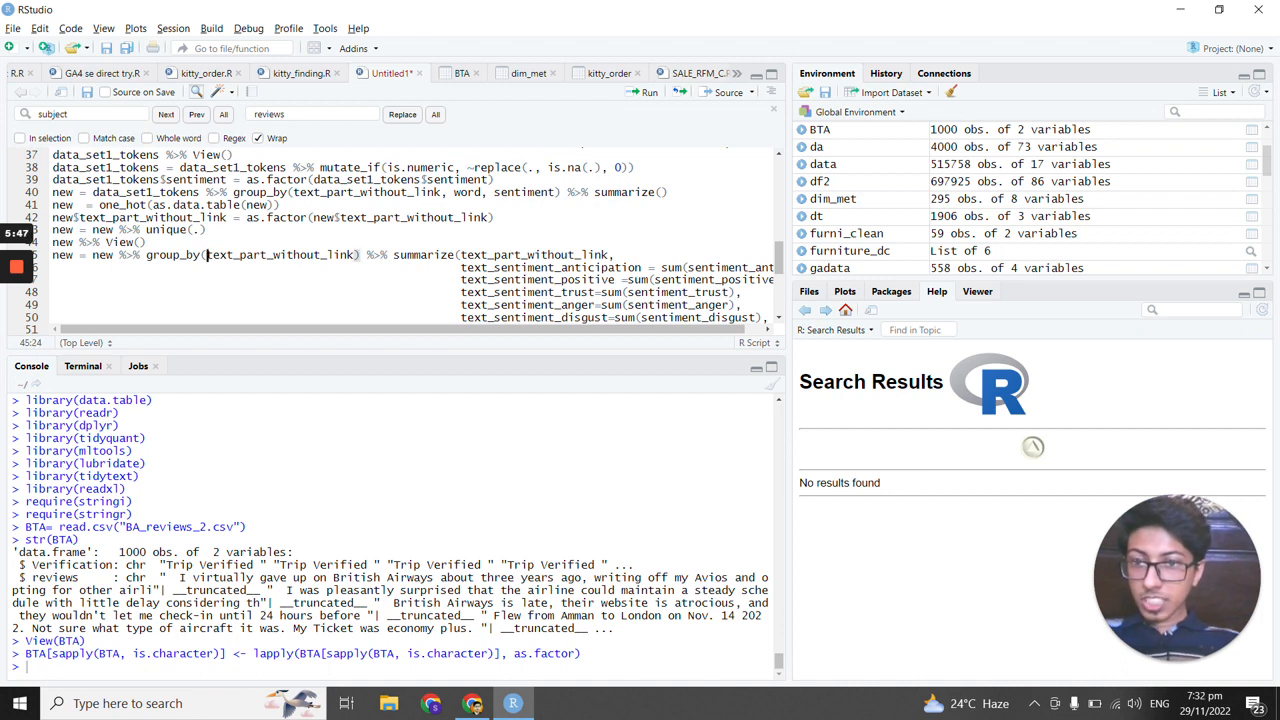
pyautogui.doubleClick(280, 254)
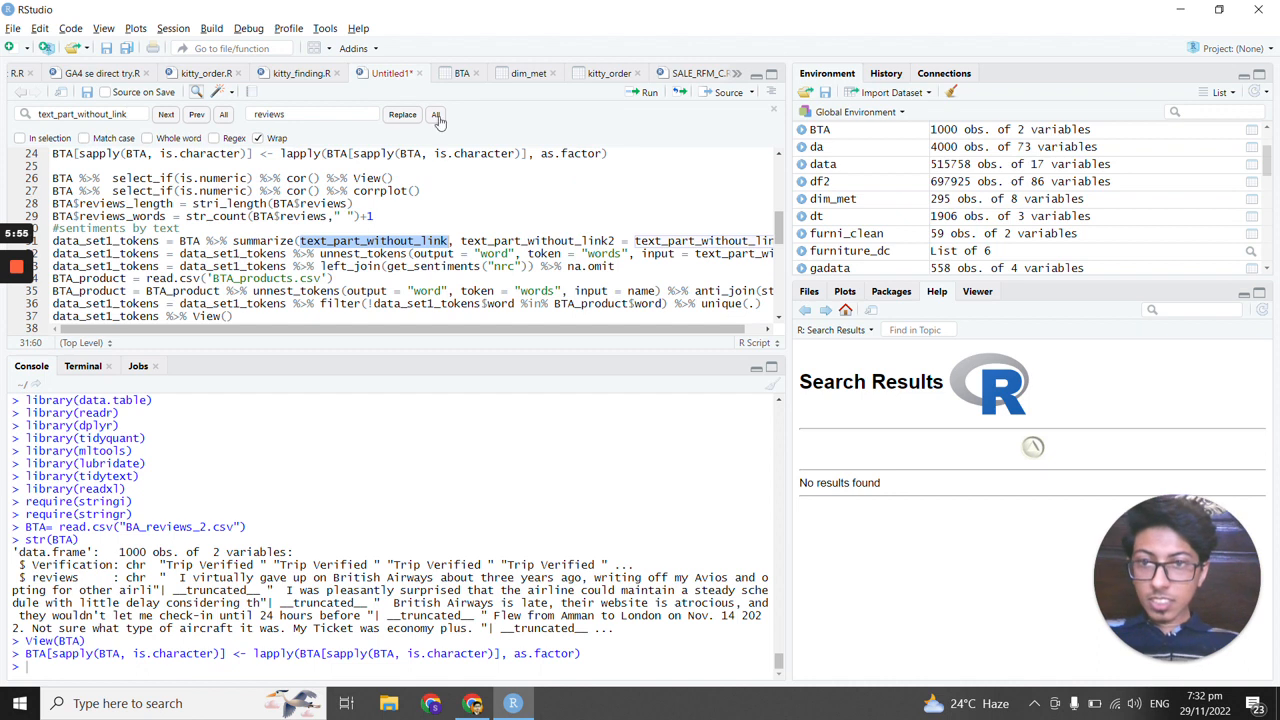
pyautogui.click(436, 114)
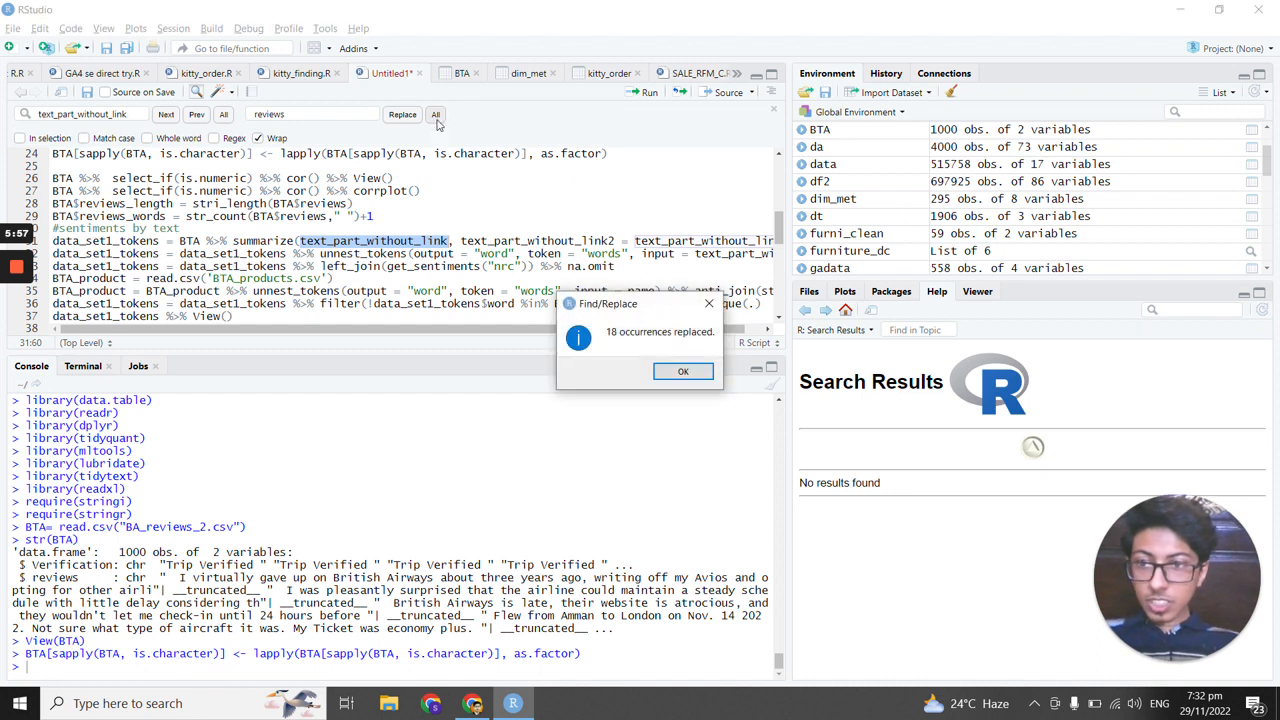
pyautogui.click(684, 370)
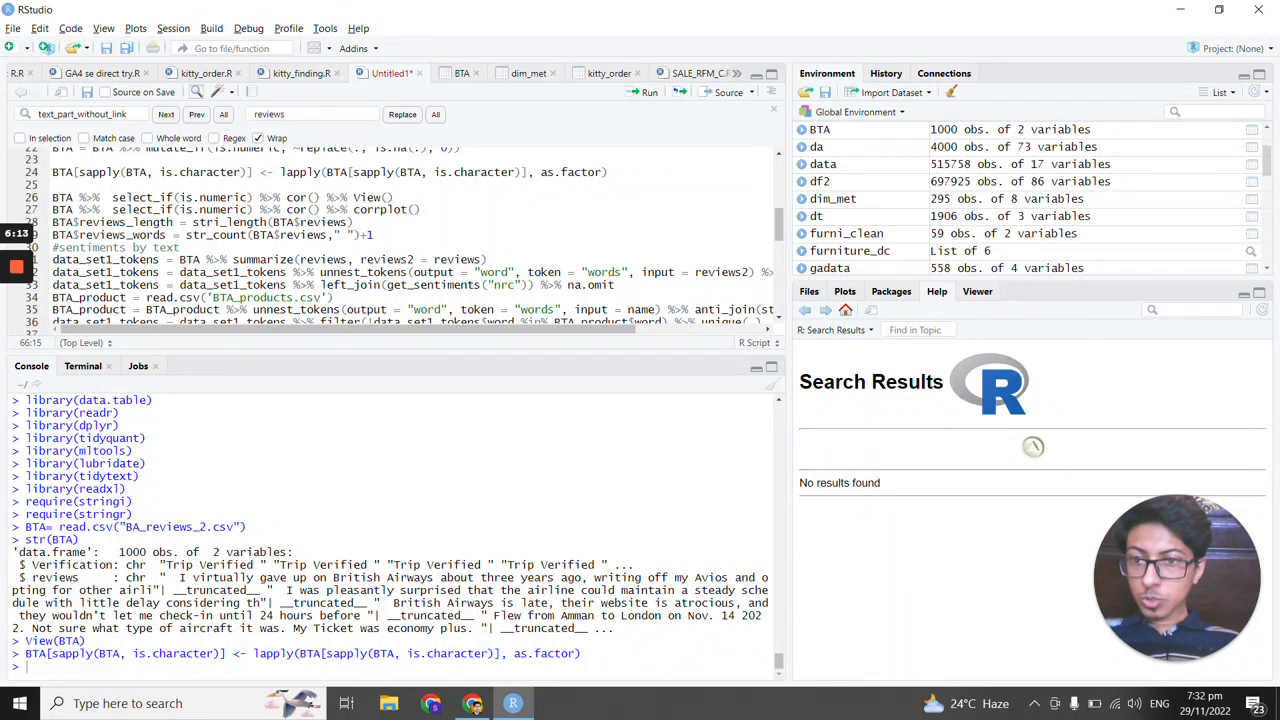
# Scroll through the token and NRC sentiment code to the 27,475-row data_set1_tokens view.
pyautogui.scroll(-3)
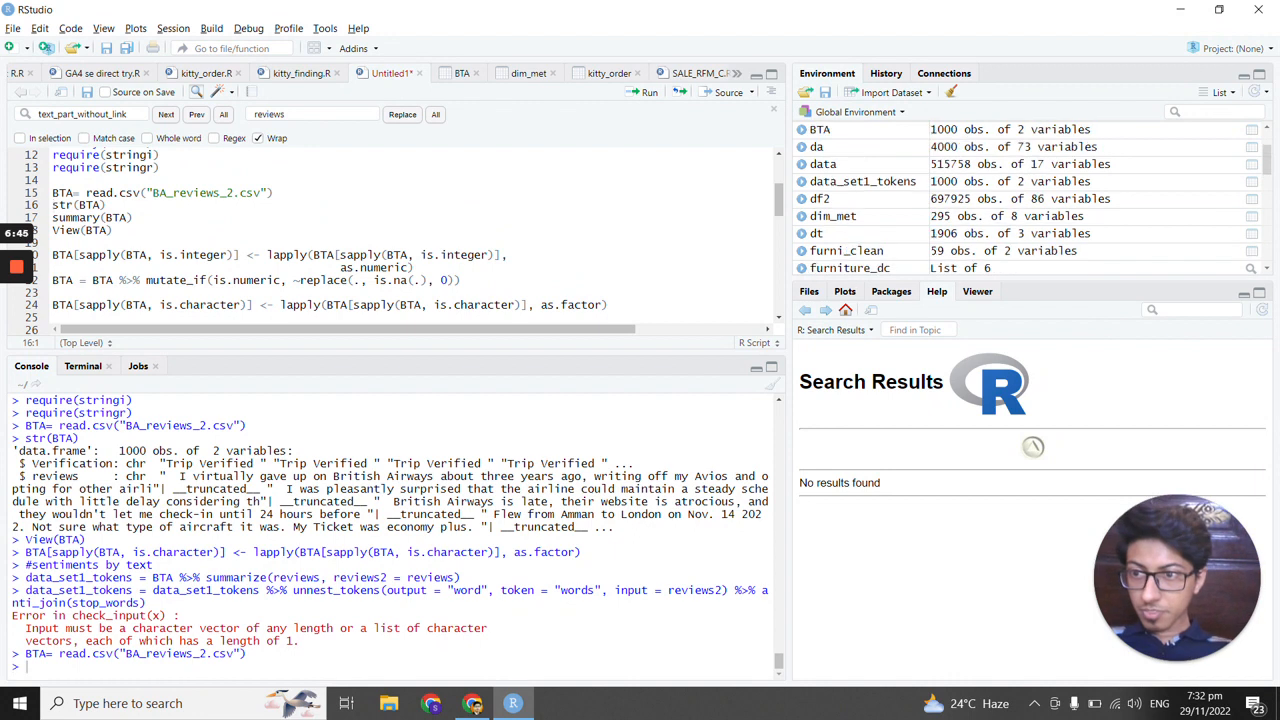
pyautogui.scroll(-3)
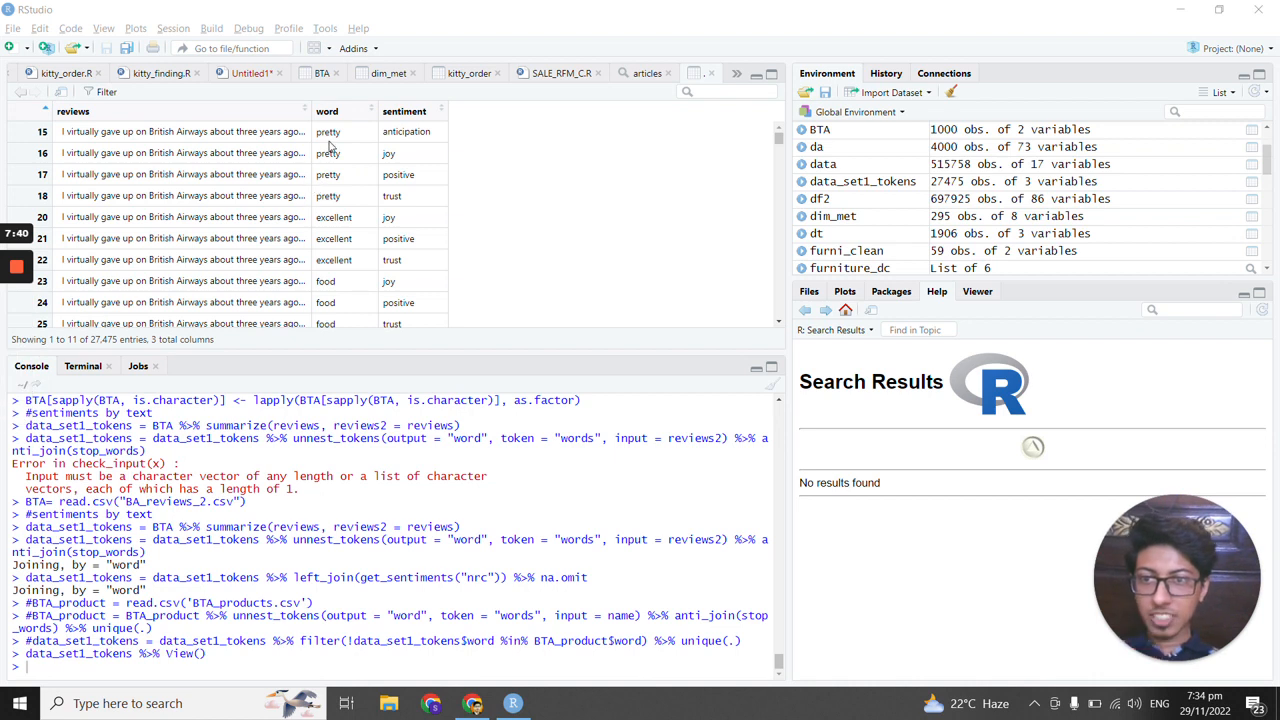
pyautogui.moveTo(452, 118)
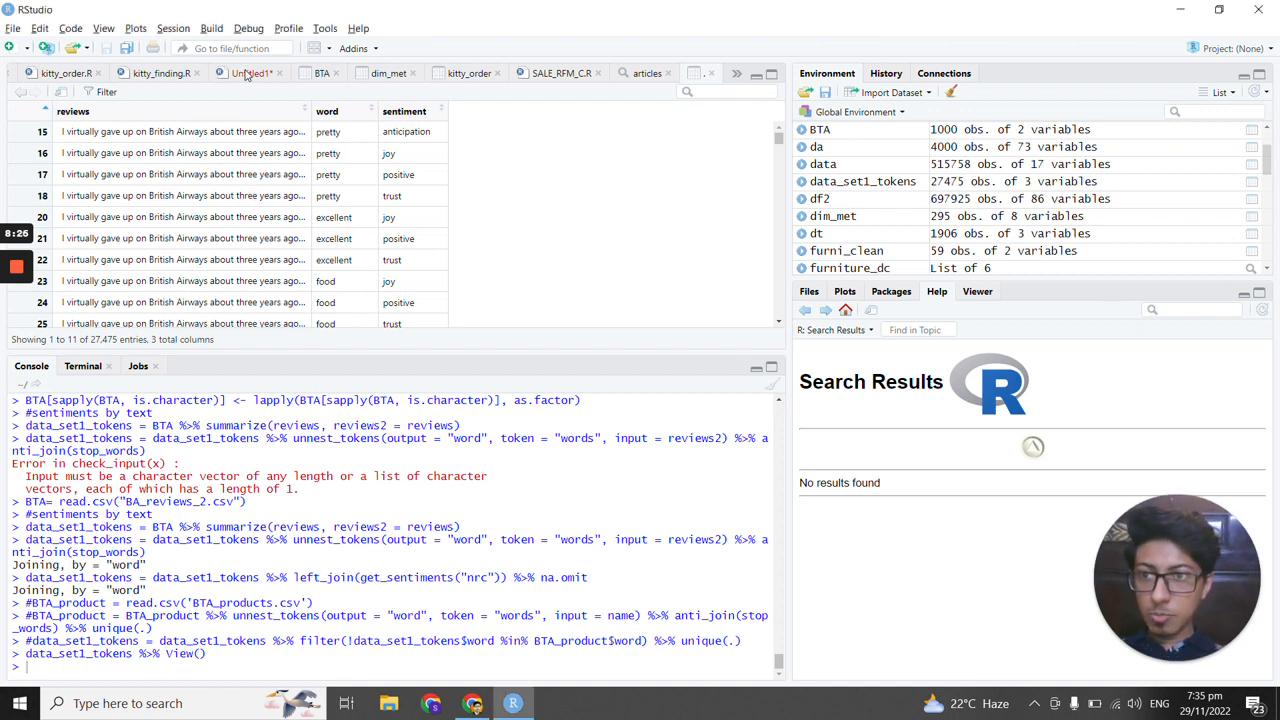
pyautogui.click(244, 72)
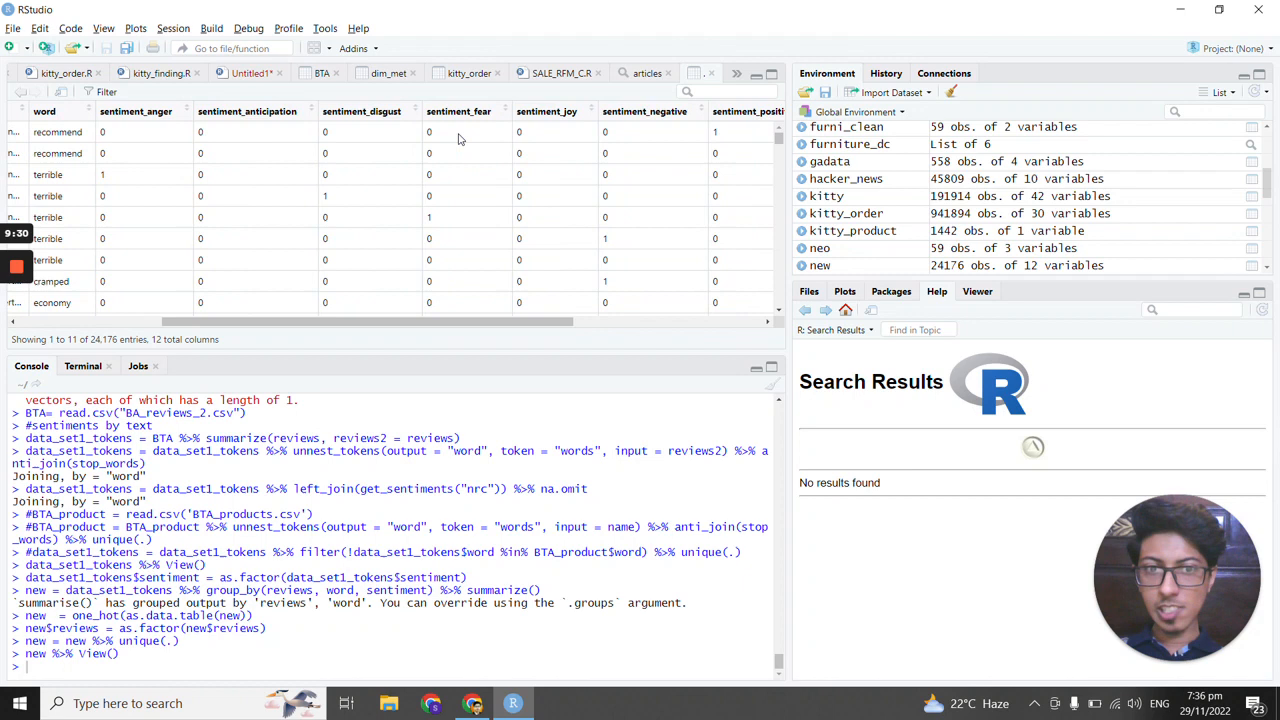
# Scroll across the one-hot sentiment columns of the new table before summing them per review.
pyautogui.hscroll(3)
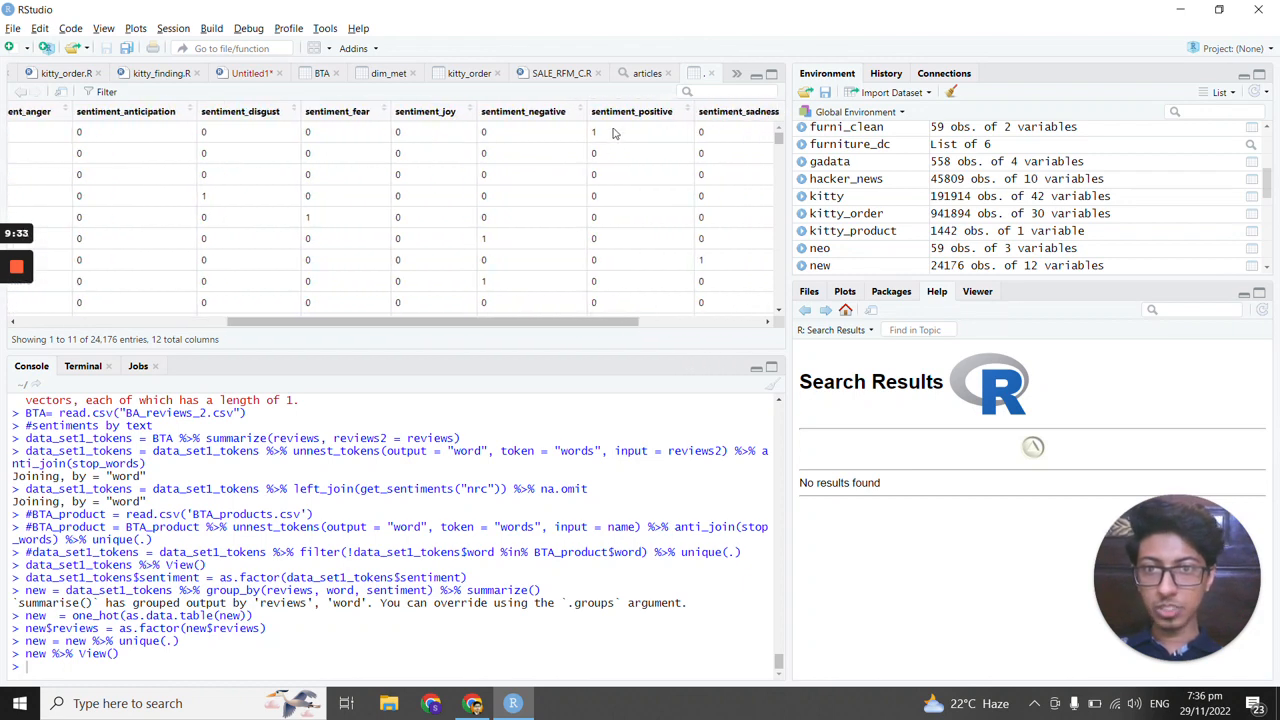
pyautogui.hscroll(3)
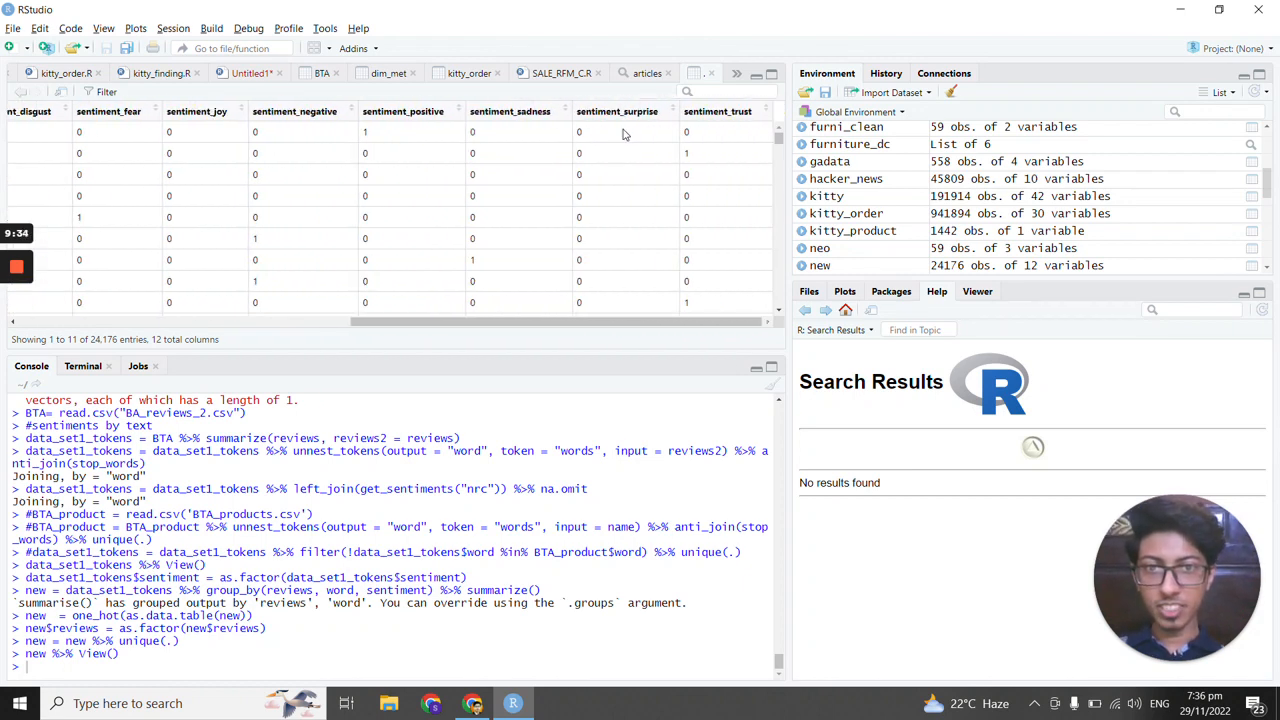
pyautogui.hscroll(-3)
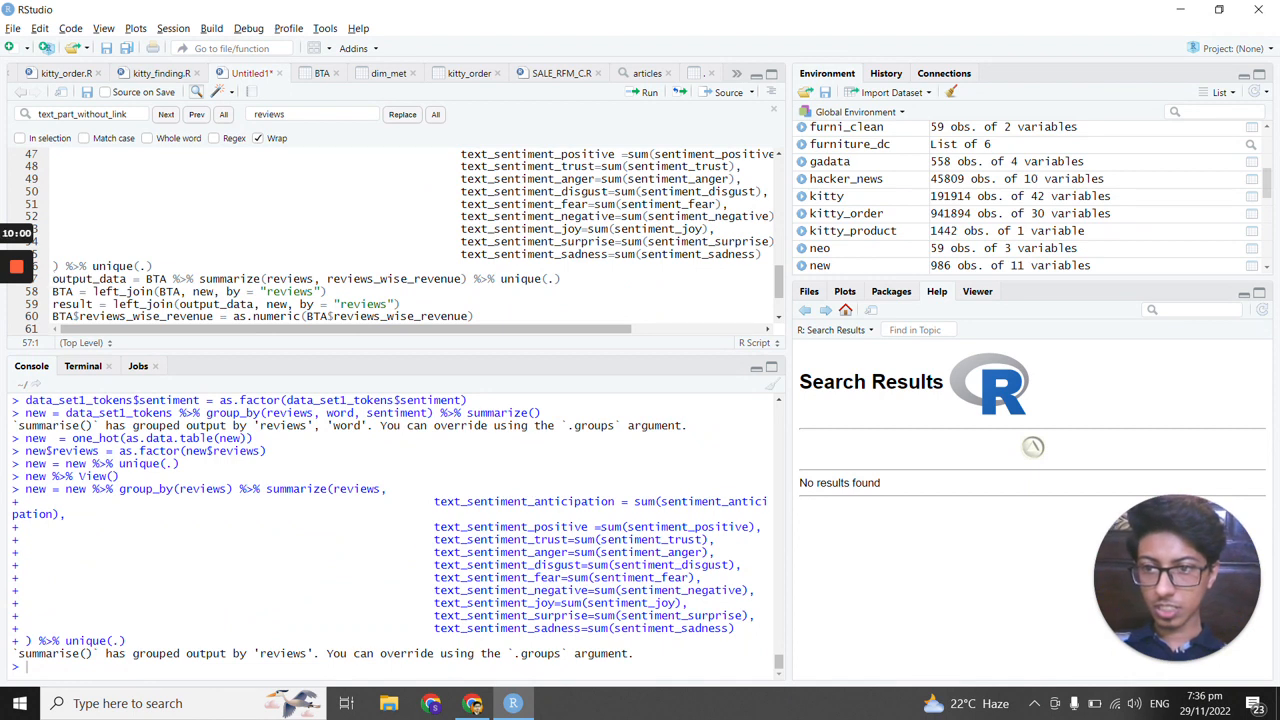
# Scroll to the left_join adding per-review sentiment totals to BTA, giving 992 reviews with 12 variables.
pyautogui.scroll(-3)
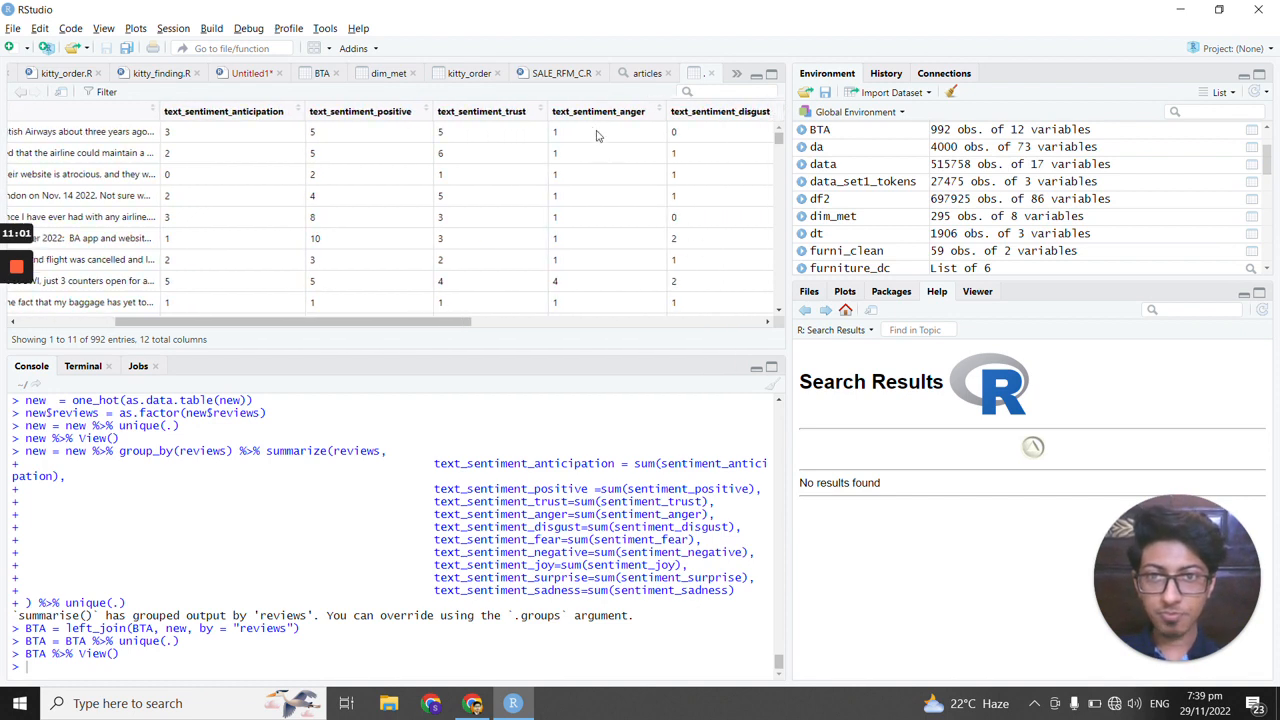
pyautogui.moveTo(572, 144)
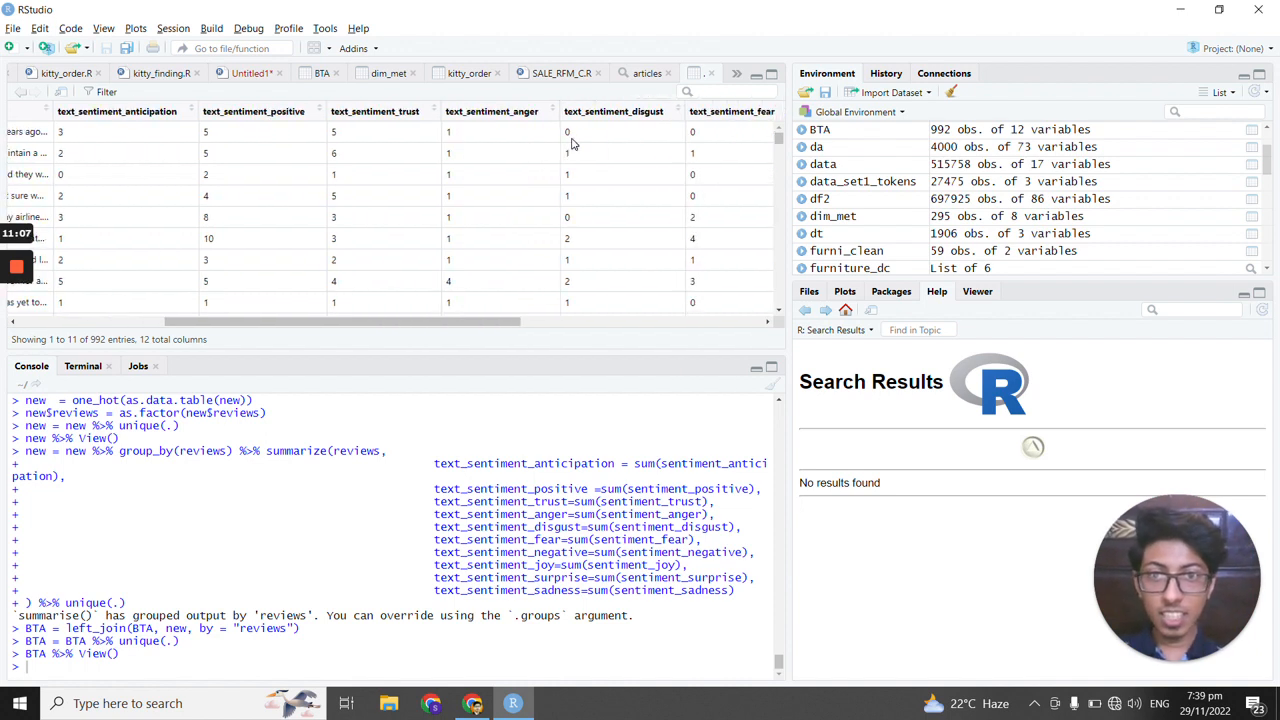
pyautogui.hscroll(3)
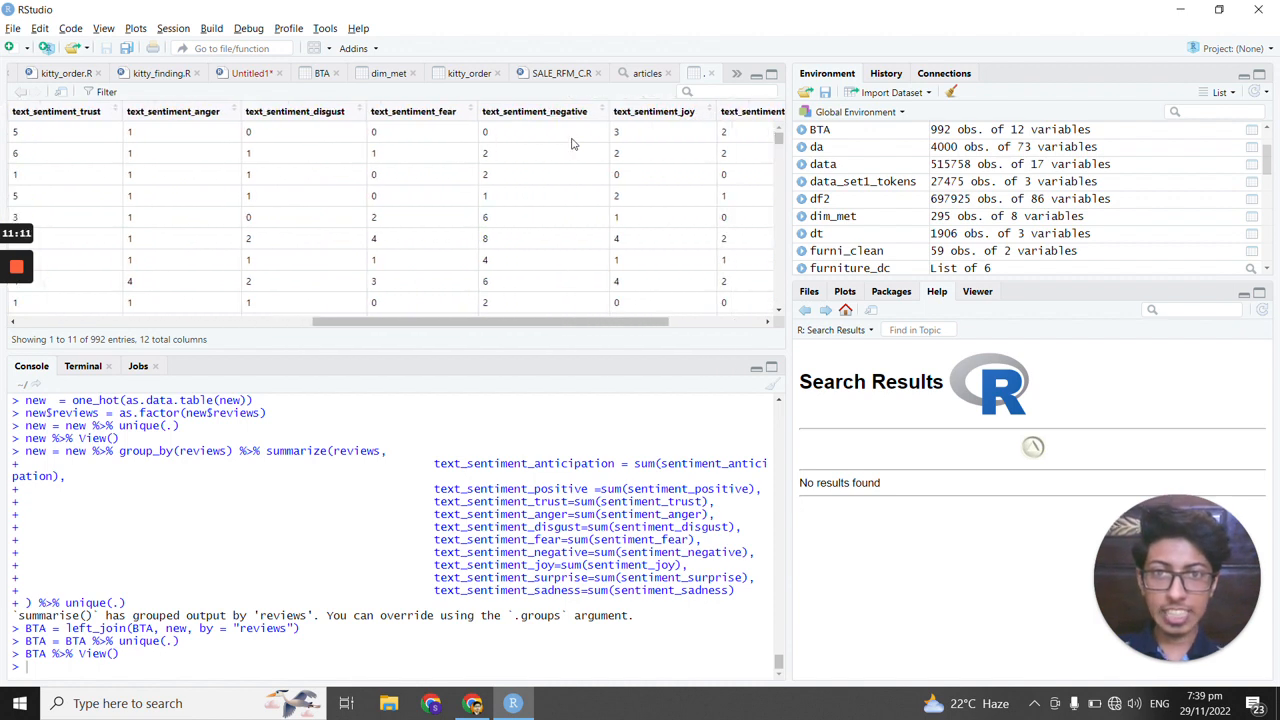
pyautogui.hscroll(3)
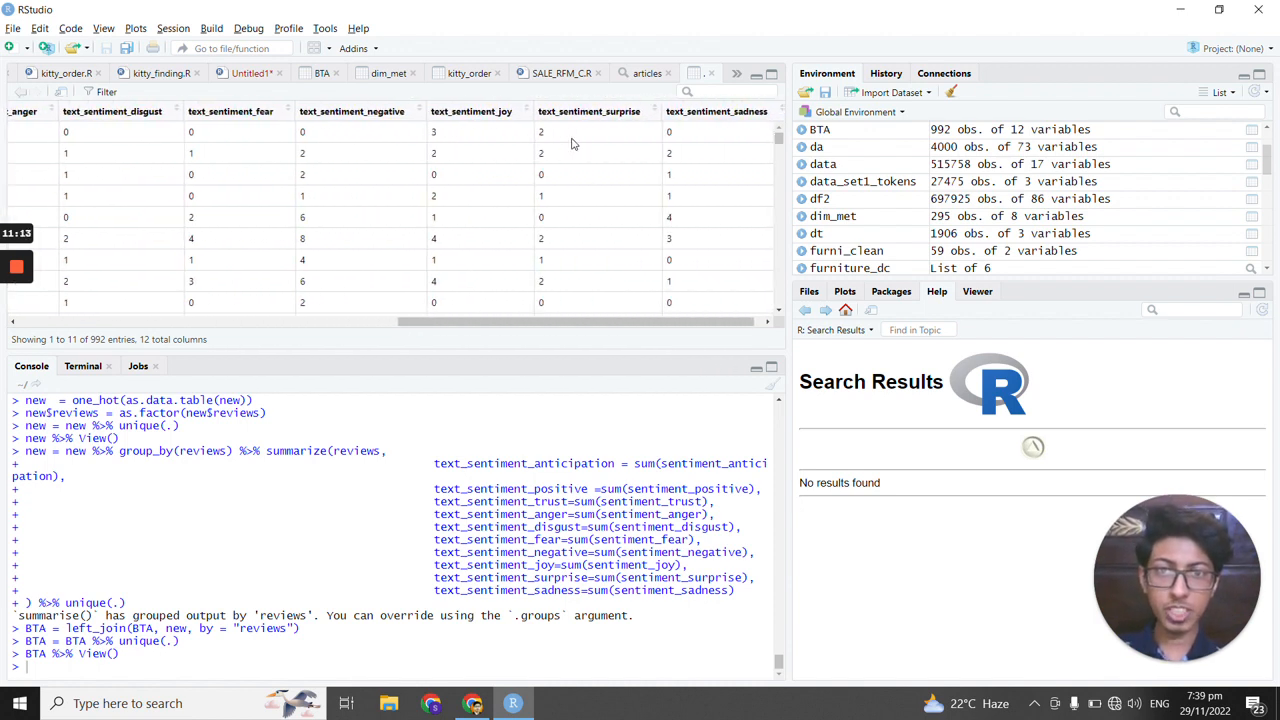